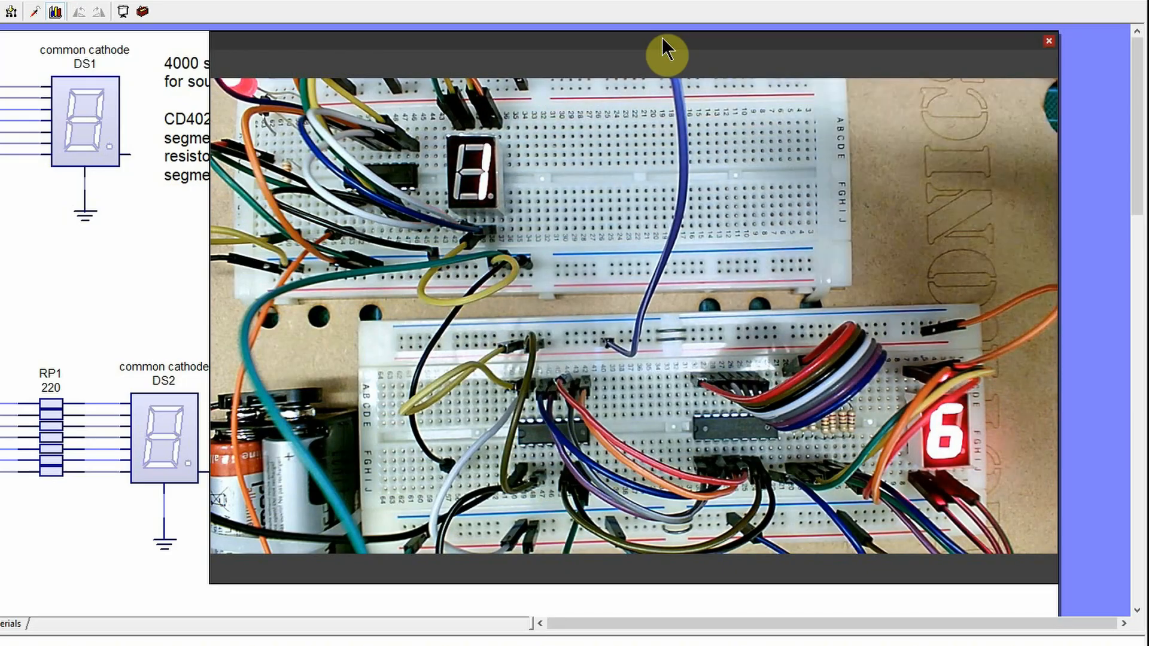
Close the breadboard video window and select the first 4026B counter IC1
{"action": "left_click", "coordinate": [1048, 41]}
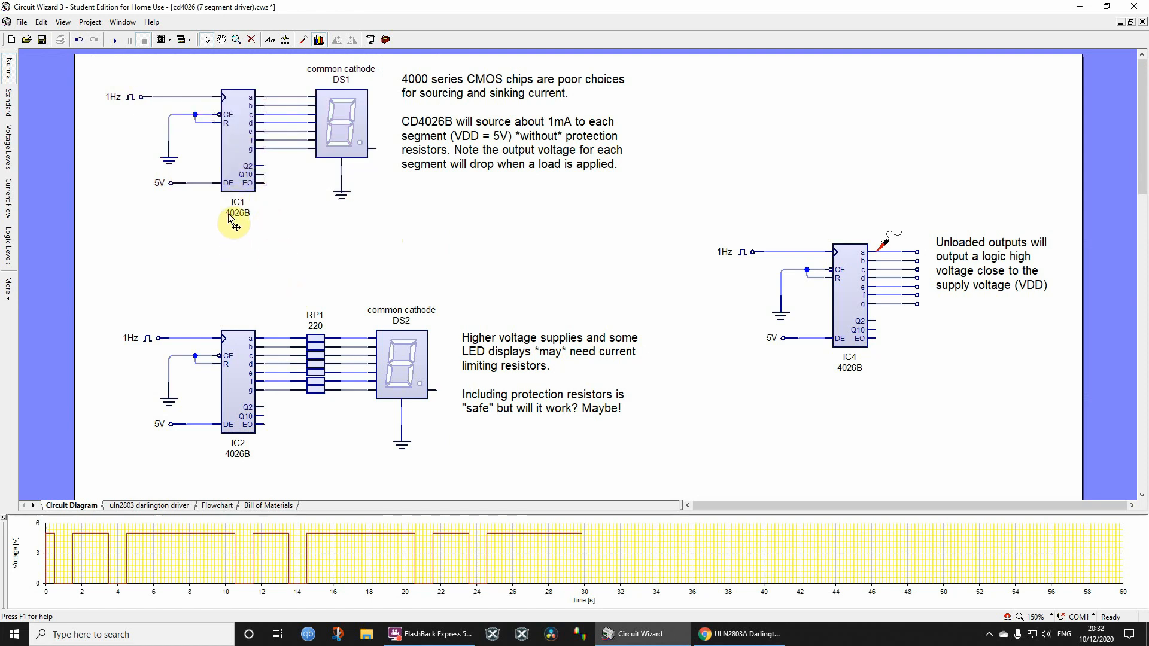
{"action": "left_click", "coordinate": [238, 138]}
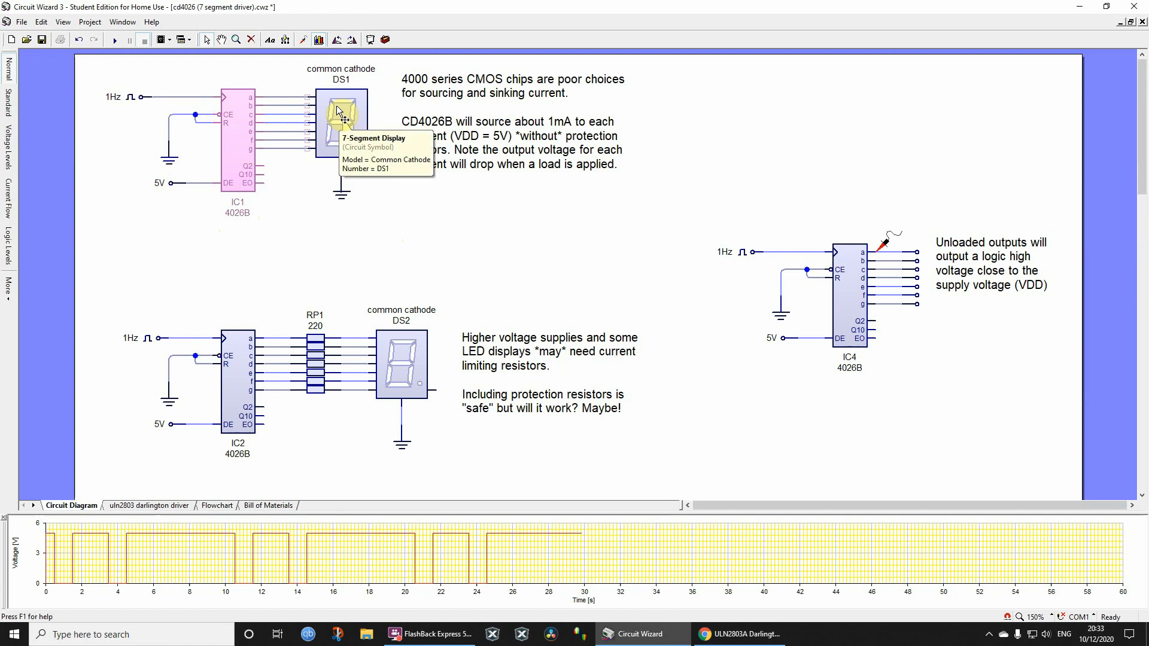
{"action": "mouse_move", "coordinate": [288, 150]}
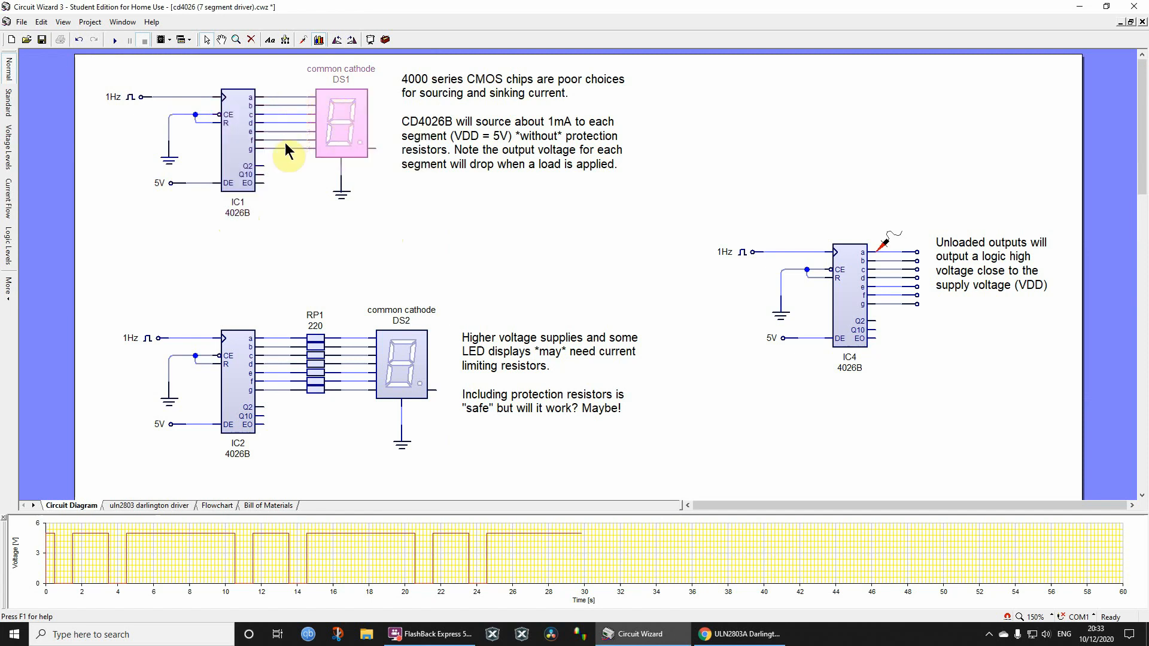
{"action": "scroll", "scroll_direction": "down", "scroll_amount": 3}
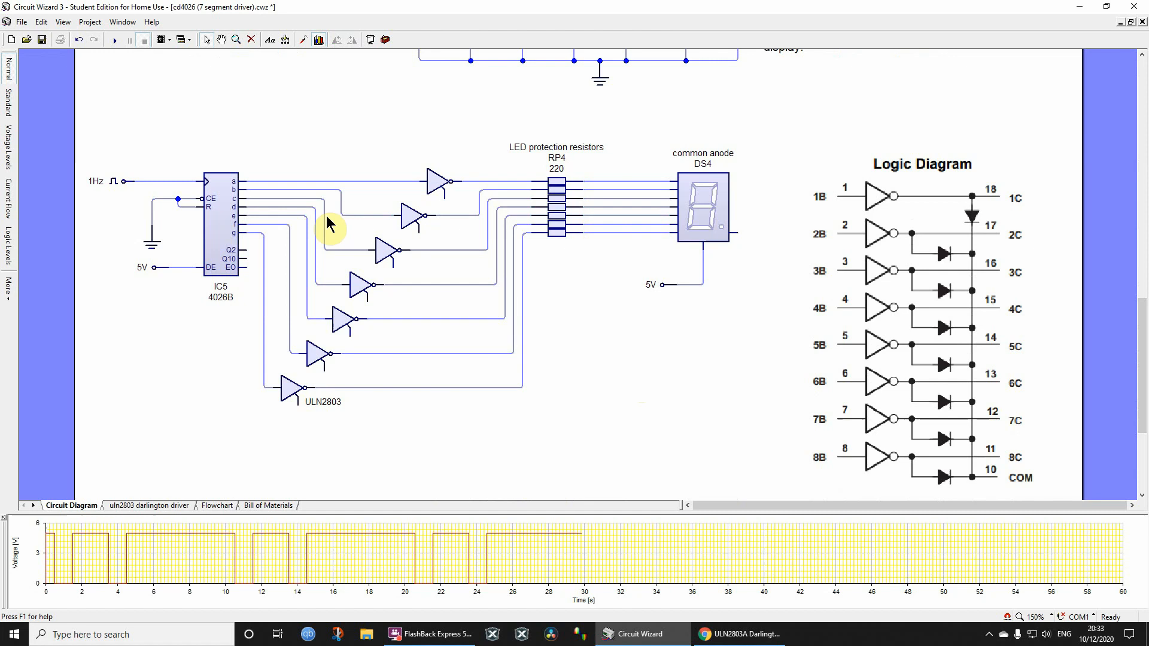
{"action": "left_click", "coordinate": [220, 226]}
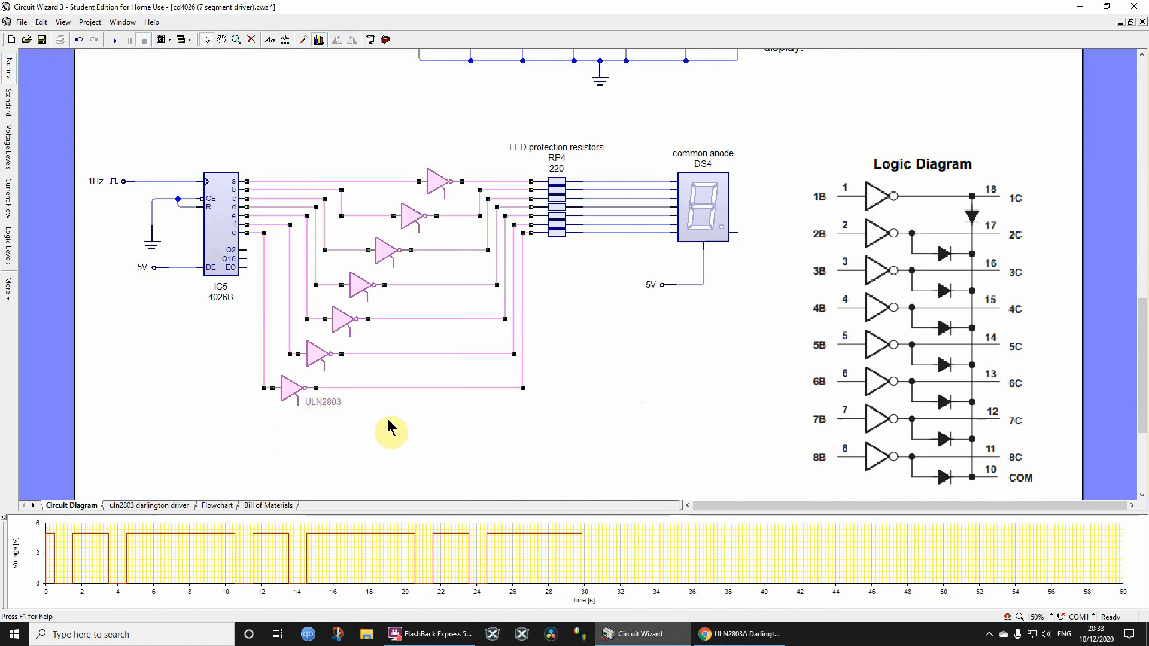
{"action": "left_click", "coordinate": [556, 203]}
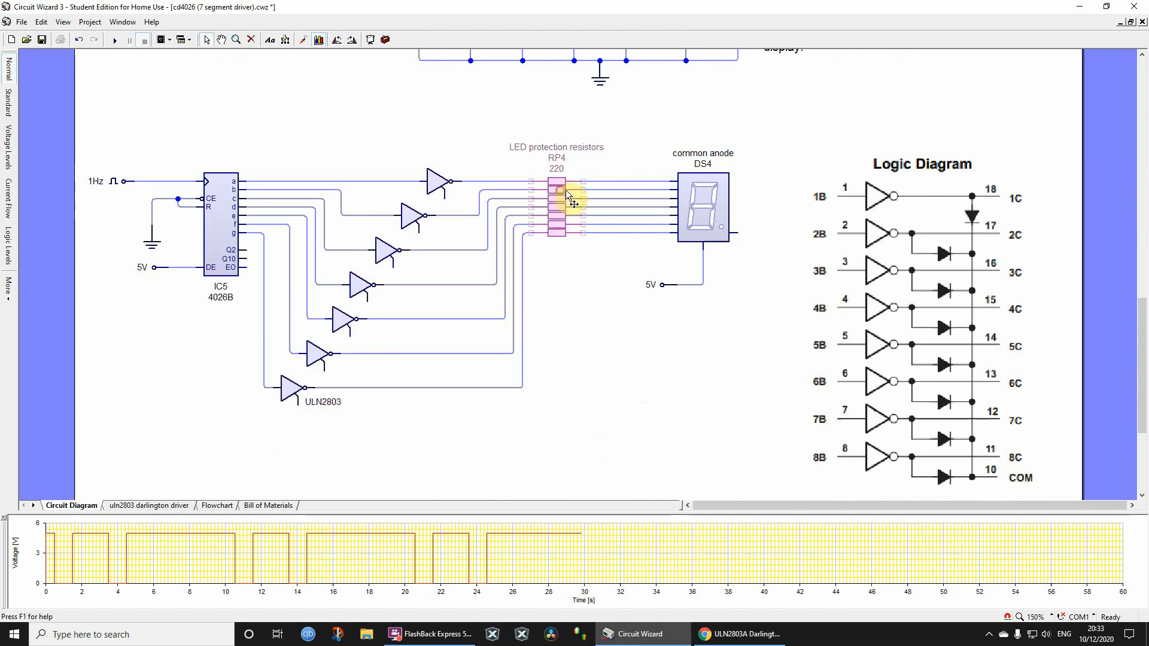
{"action": "left_click", "coordinate": [702, 212]}
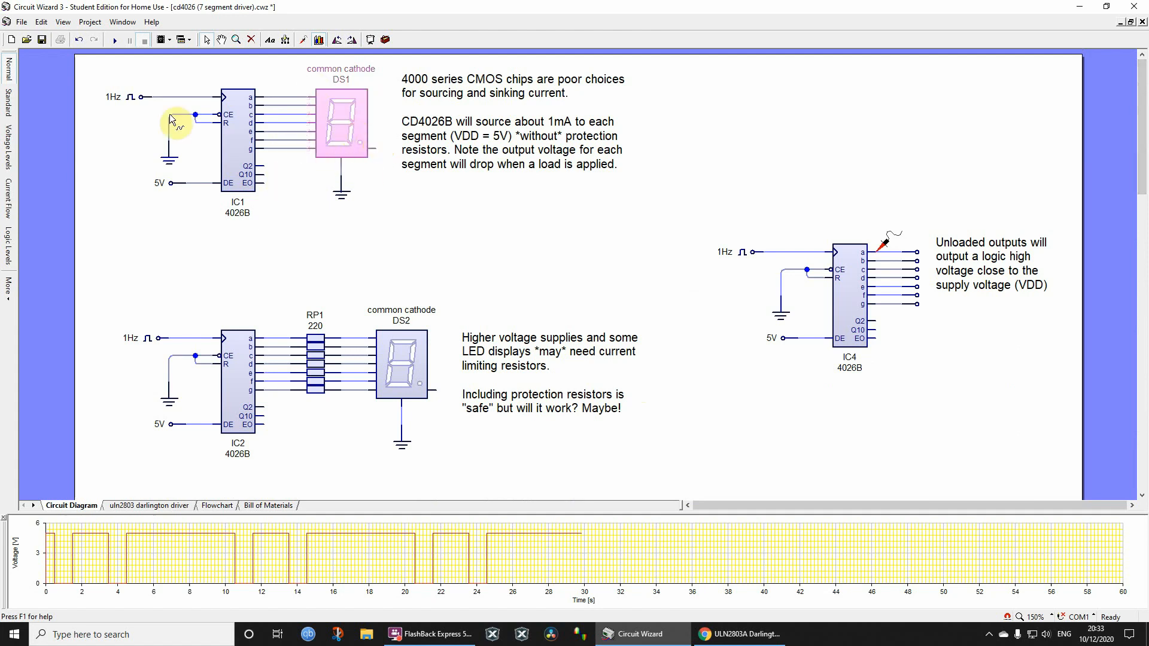
{"action": "mouse_move", "coordinate": [295, 209]}
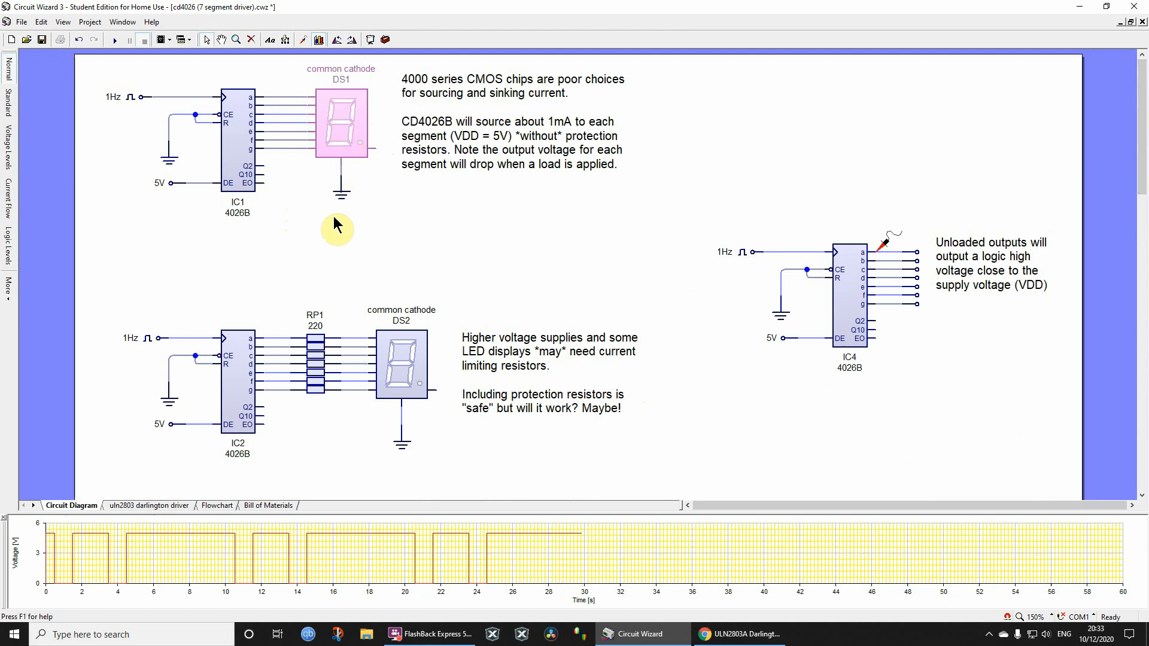
{"action": "mouse_move", "coordinate": [347, 226]}
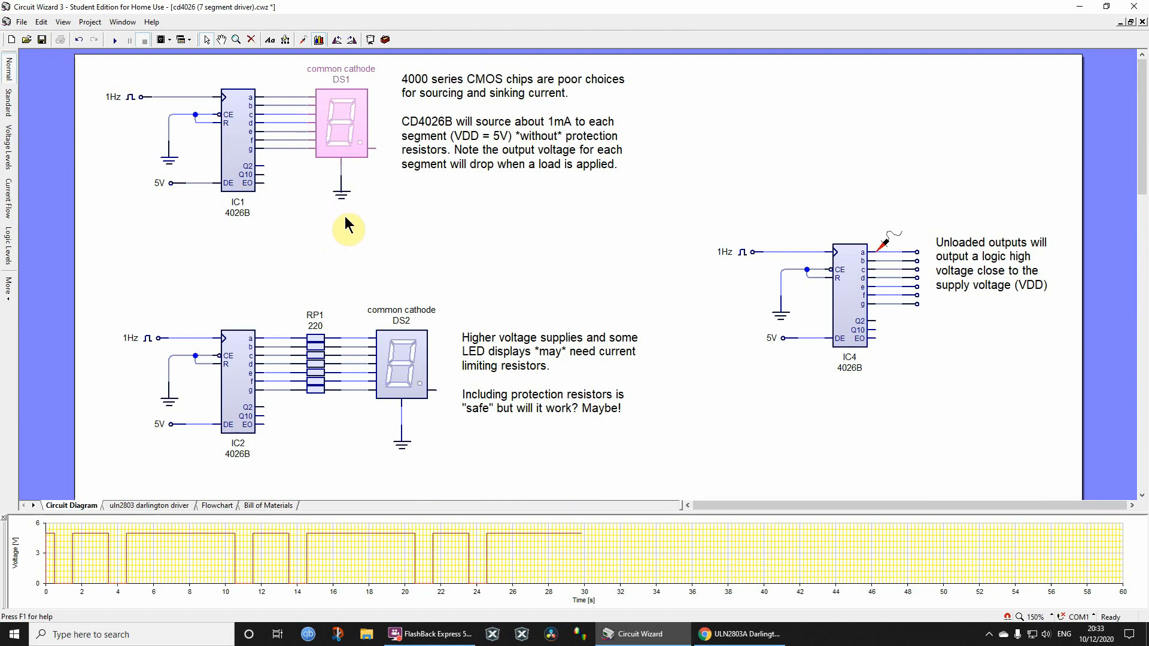
{"action": "mouse_move", "coordinate": [350, 237]}
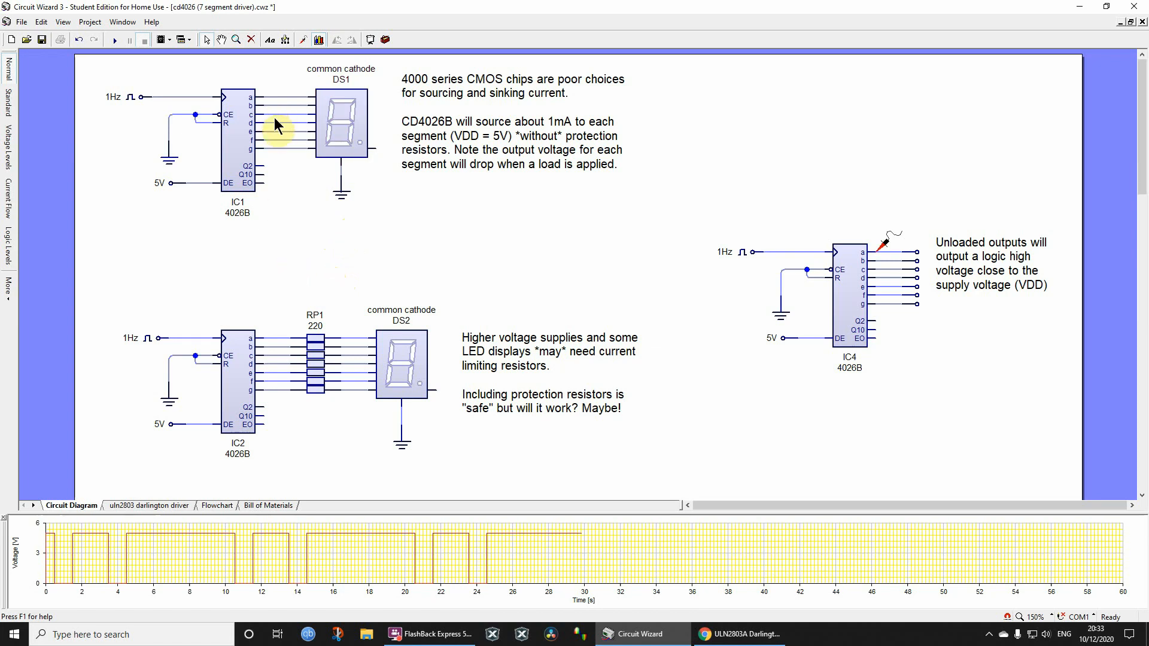
{"action": "mouse_move", "coordinate": [279, 111]}
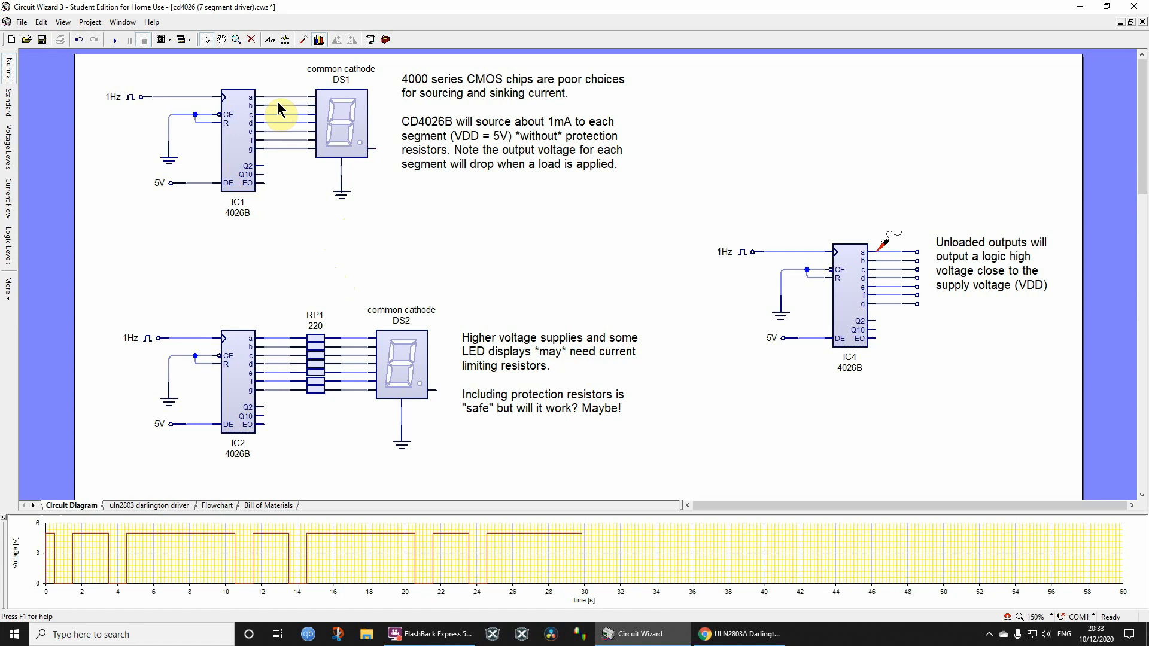
{"action": "mouse_move", "coordinate": [344, 101]}
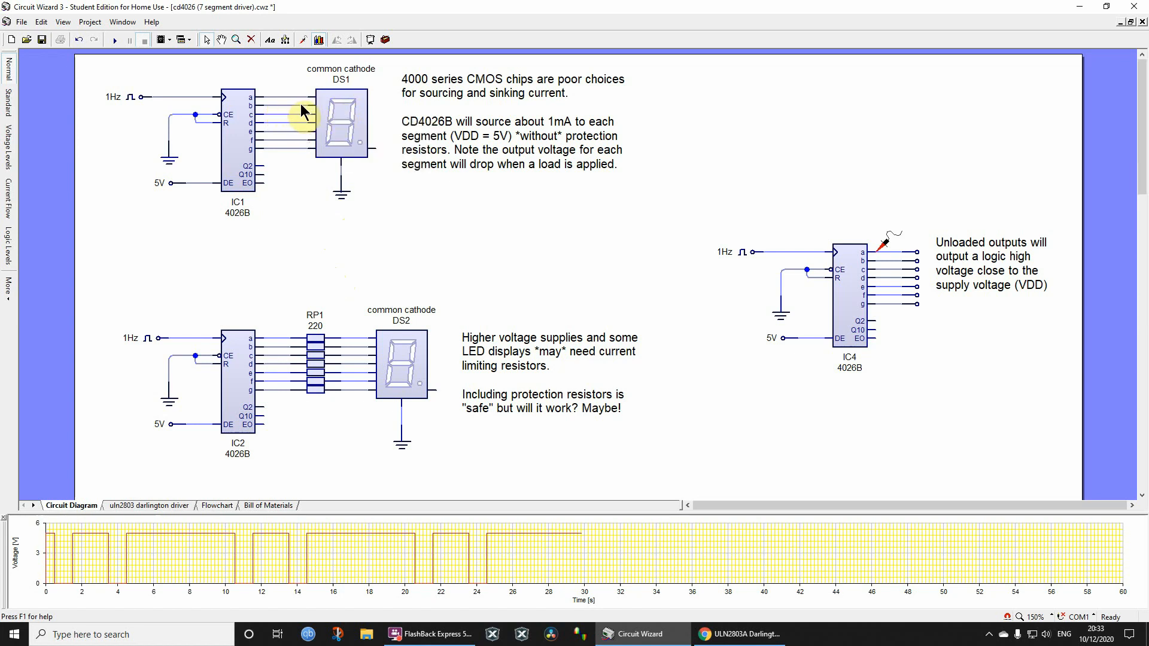
{"action": "mouse_move", "coordinate": [282, 206]}
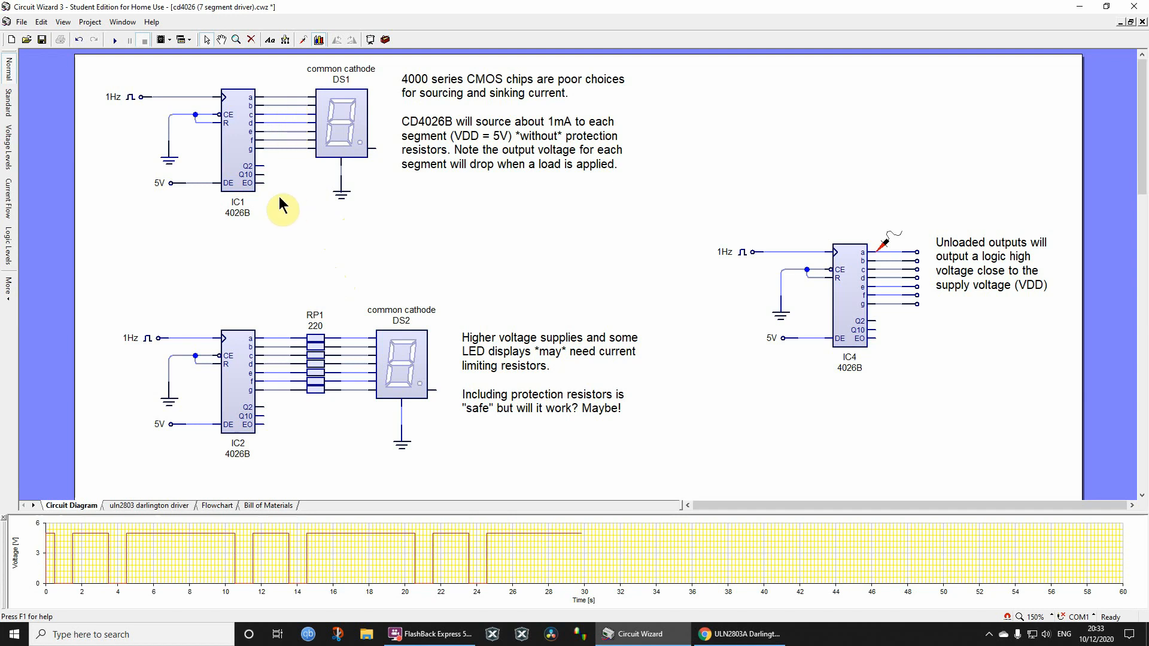
{"action": "left_click", "coordinate": [238, 131]}
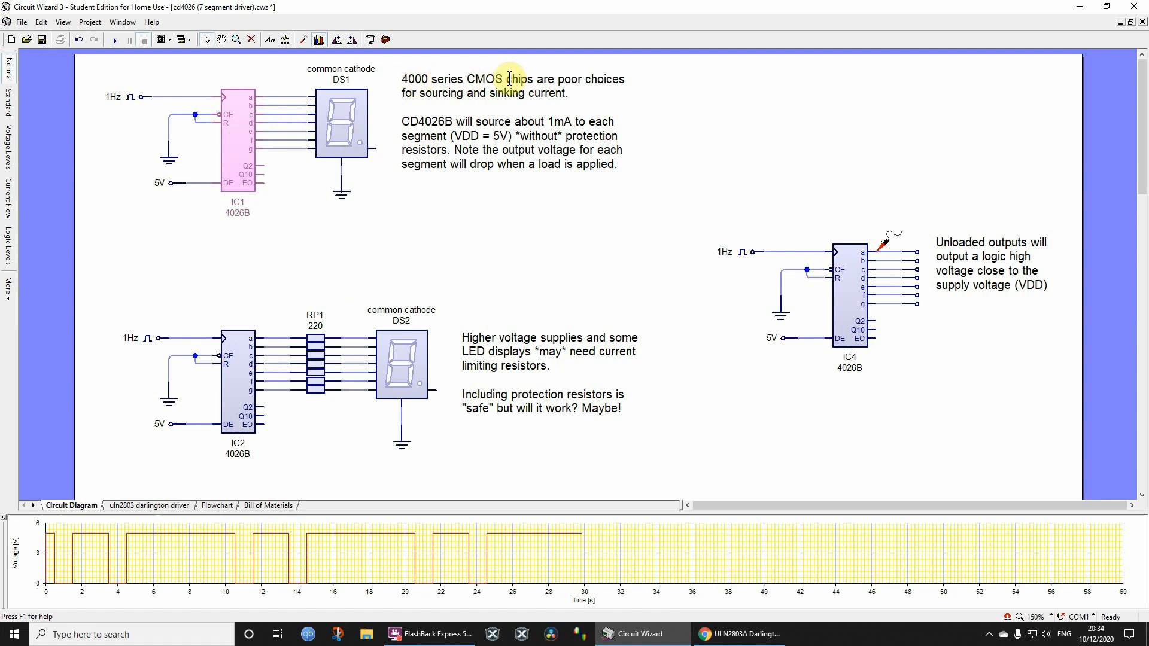
{"action": "mouse_move", "coordinate": [509, 79]}
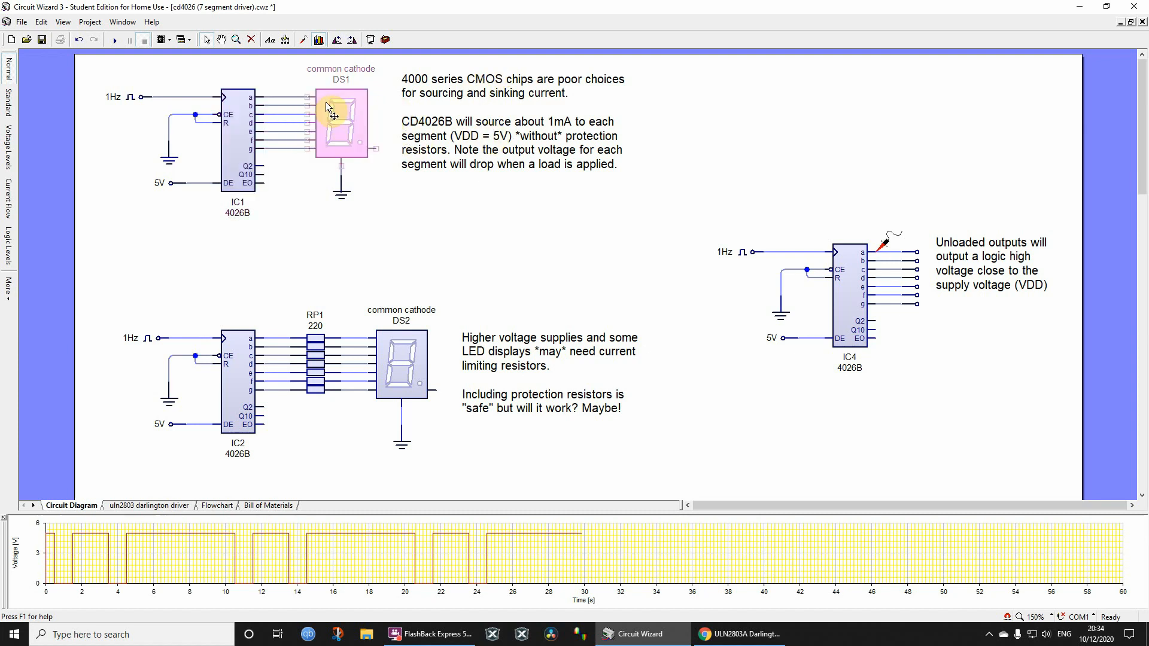
{"action": "mouse_move", "coordinate": [341, 124]}
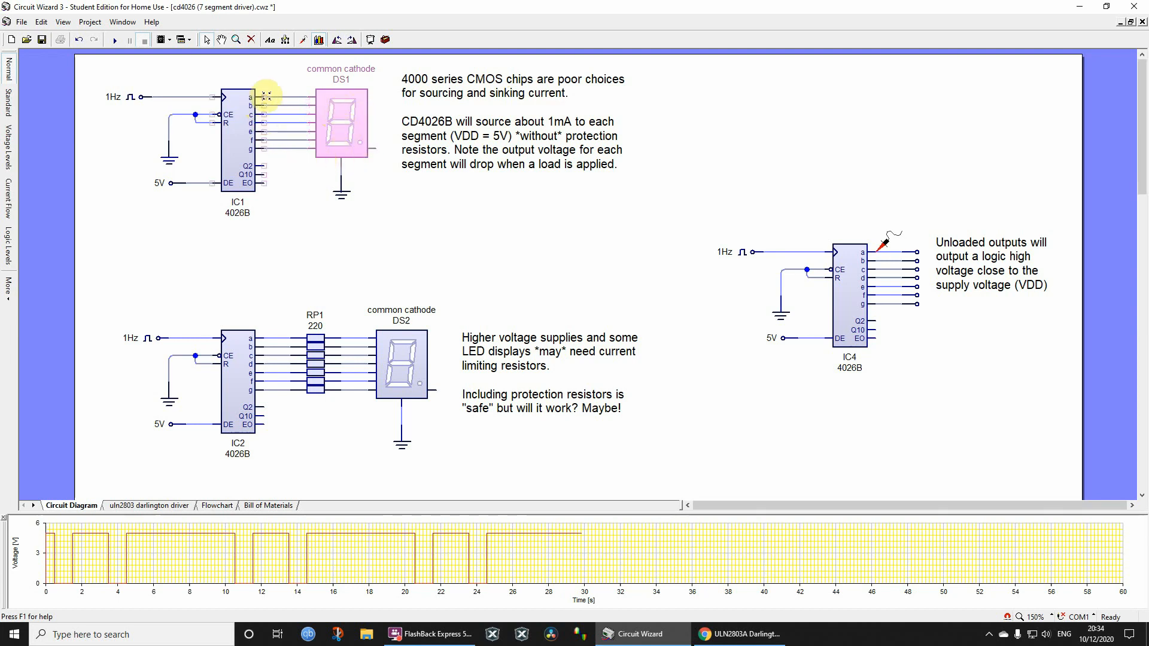
{"action": "mouse_move", "coordinate": [276, 112]}
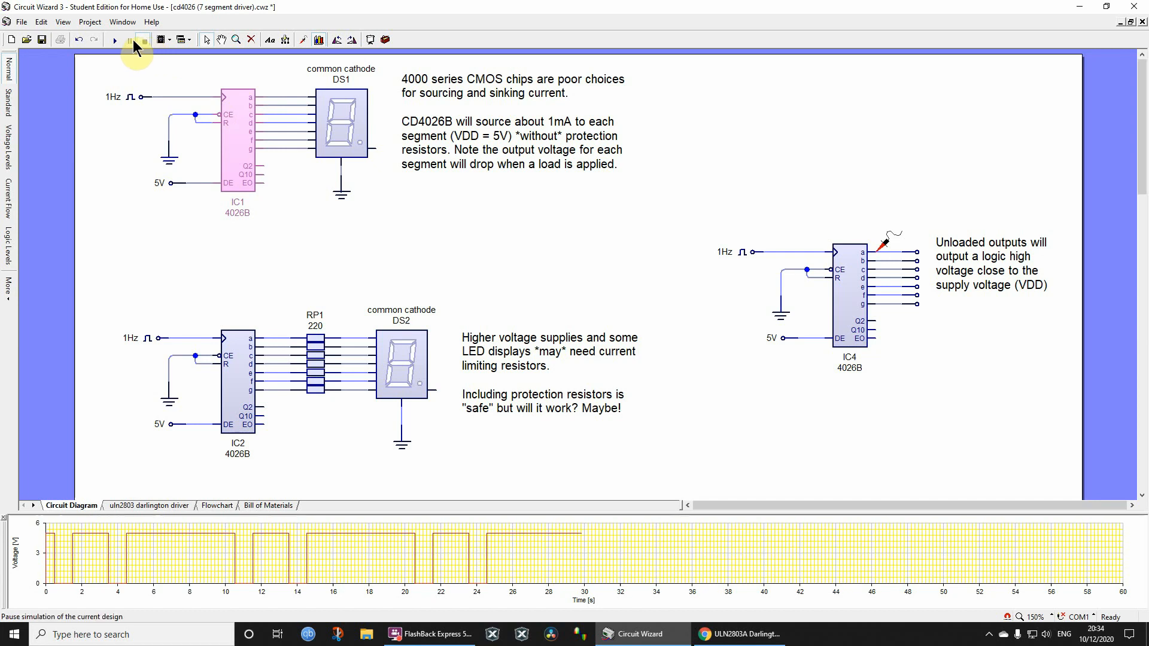
{"action": "left_click", "coordinate": [90, 22]}
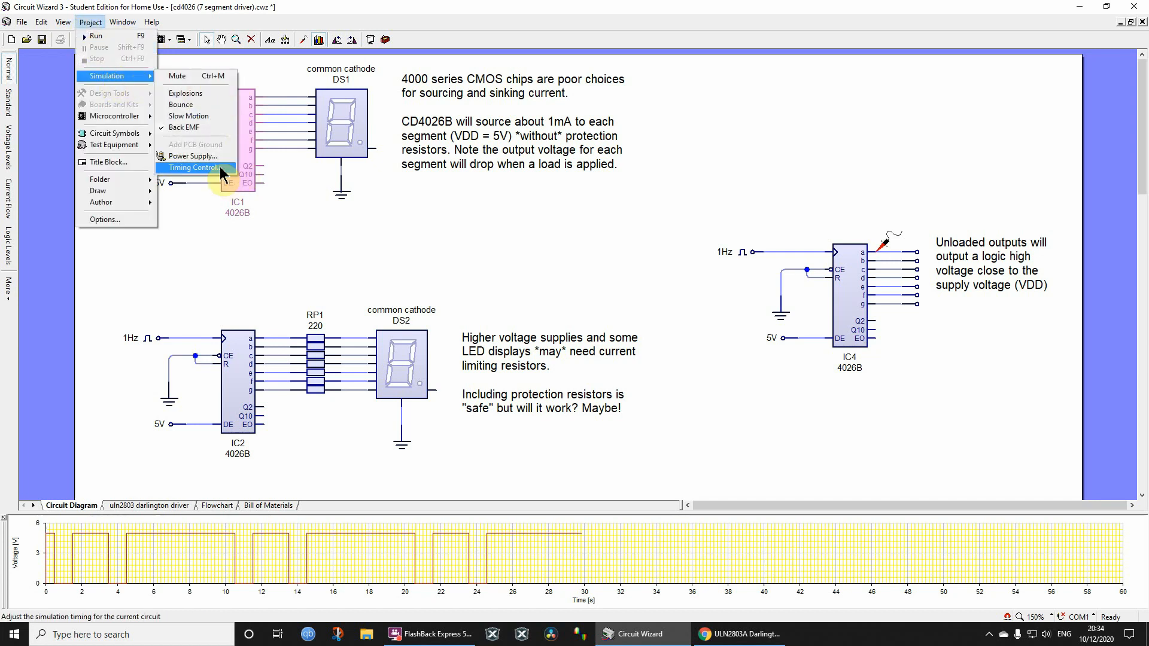
{"action": "left_click", "coordinate": [192, 156]}
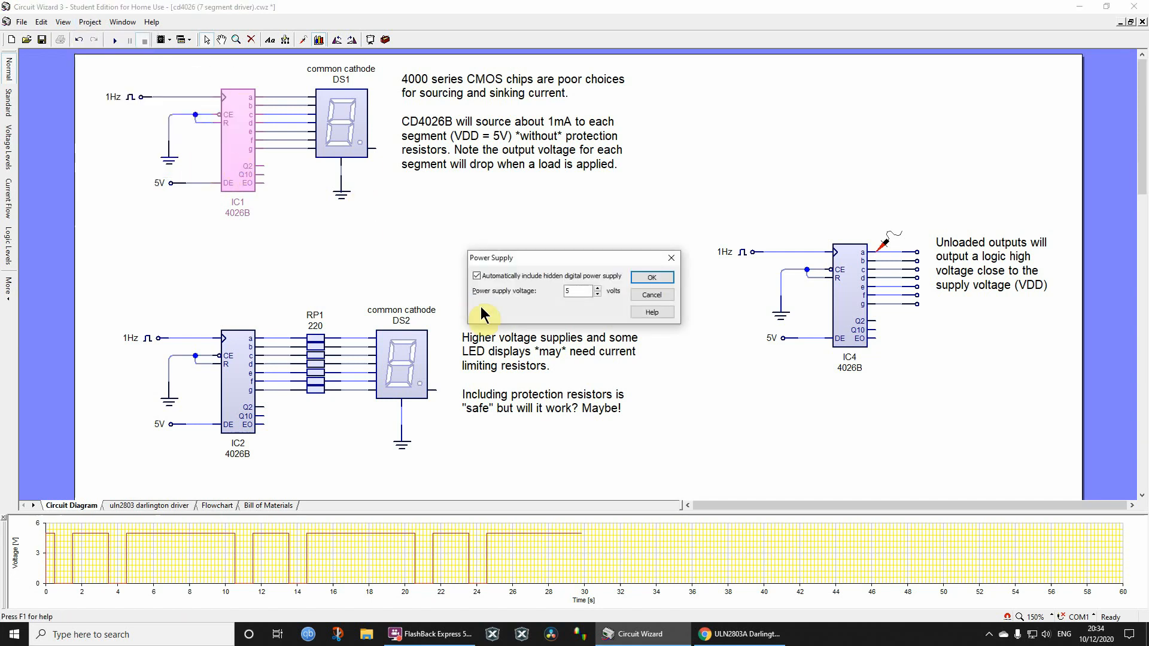
{"action": "mouse_move", "coordinate": [553, 295]}
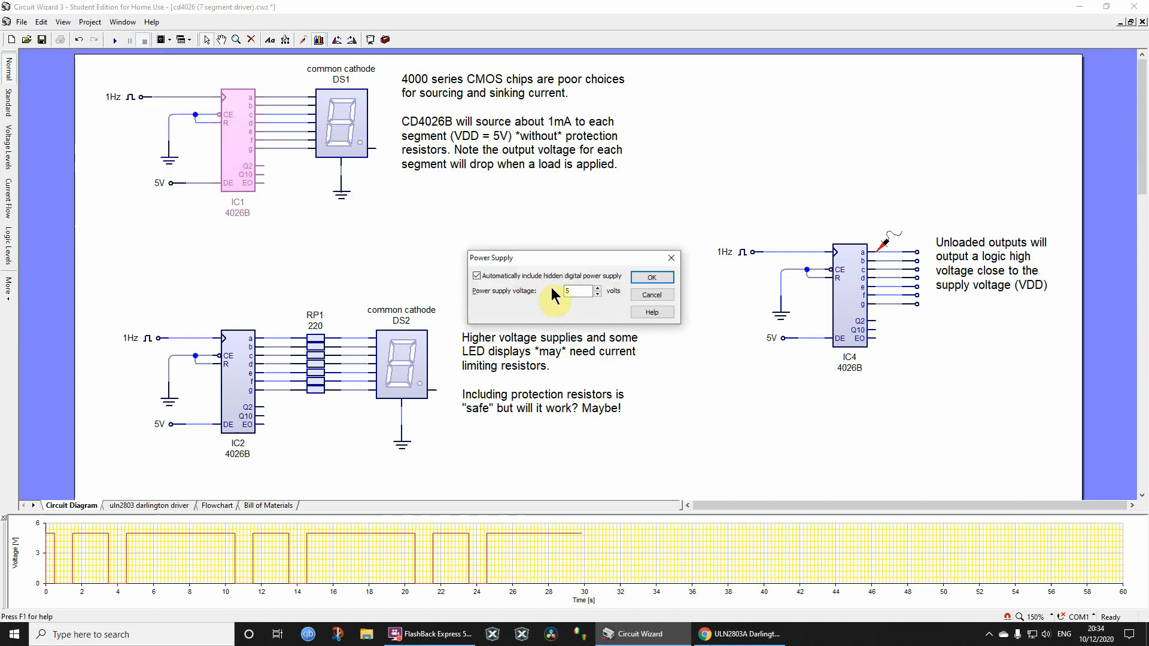
{"action": "mouse_move", "coordinate": [236, 158]}
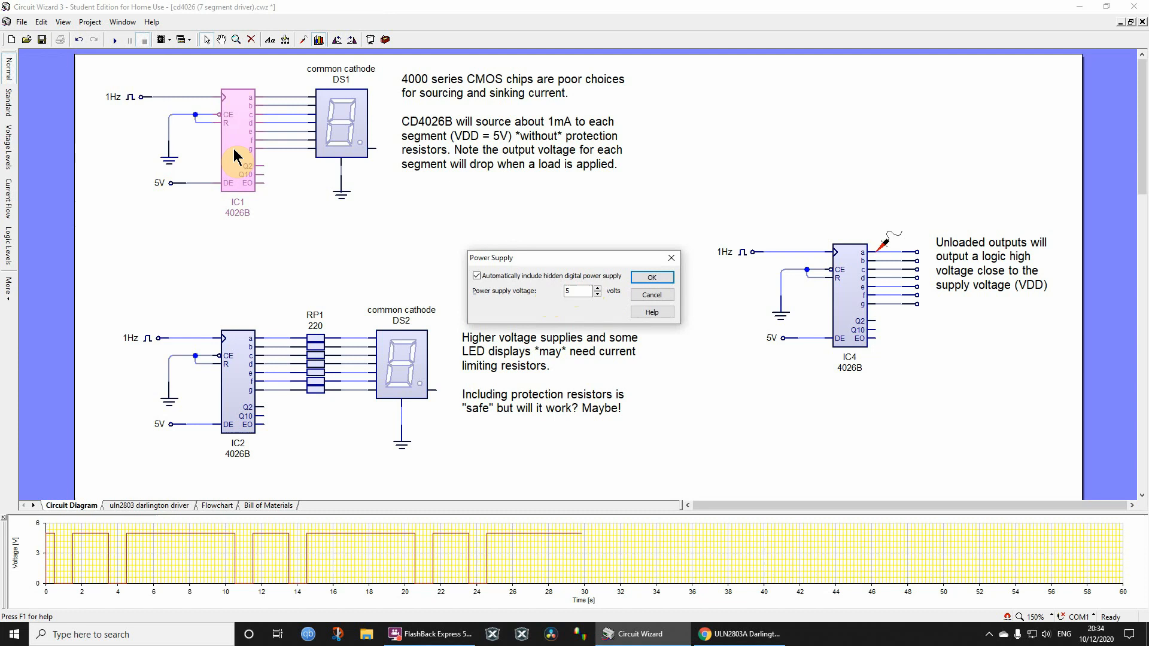
{"action": "mouse_move", "coordinate": [236, 139]}
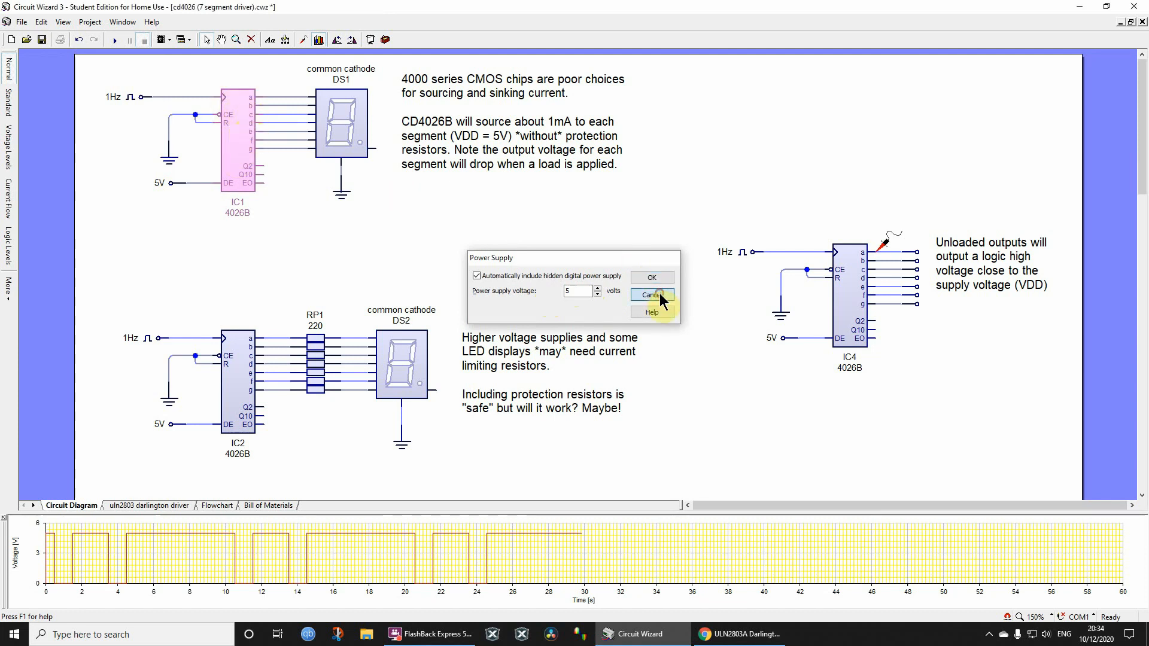
{"action": "left_click", "coordinate": [652, 295]}
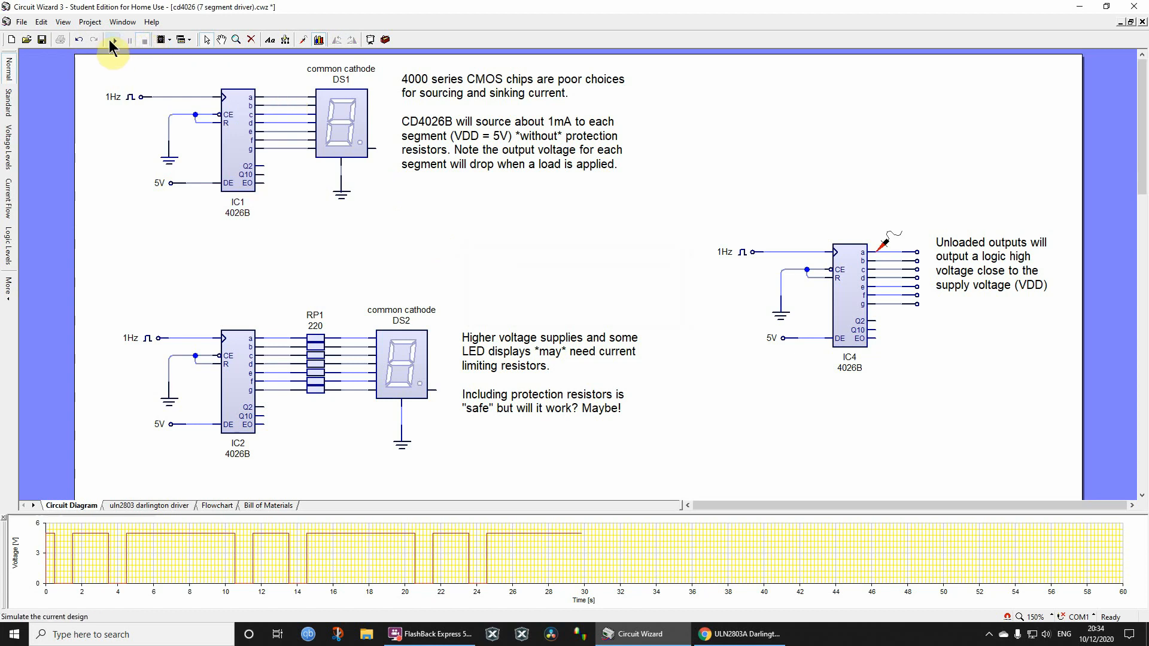
Start the simulation so DS1 and DS2 count while the graph plots voltage
{"action": "left_click", "coordinate": [112, 40]}
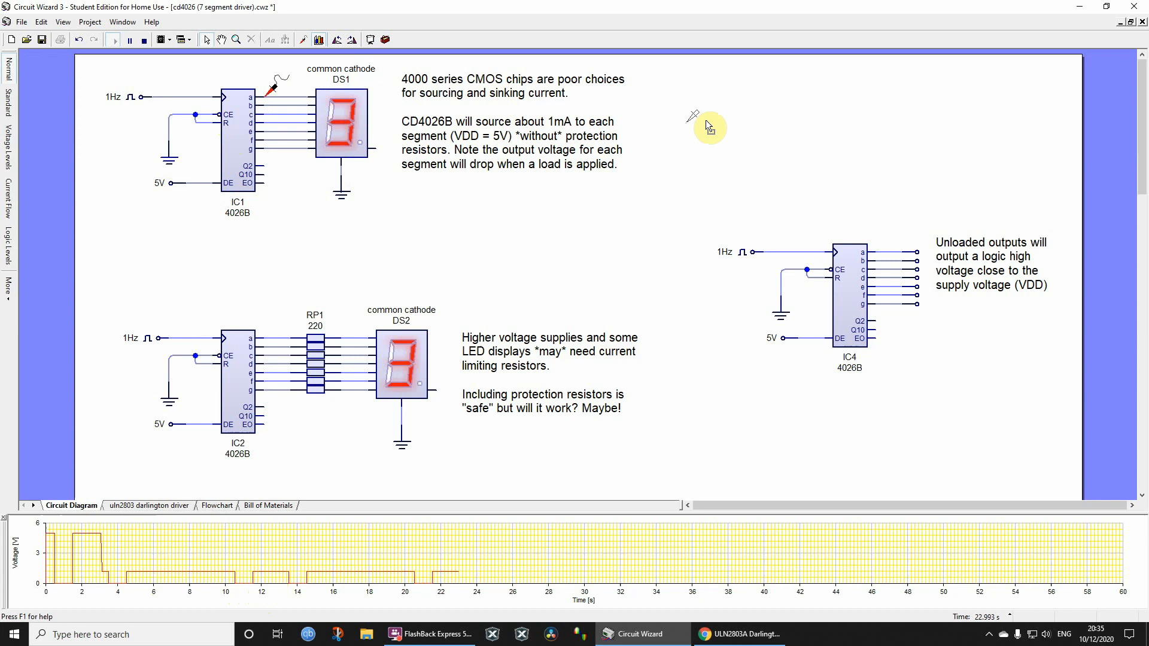
{"action": "mouse_move", "coordinate": [850, 253]}
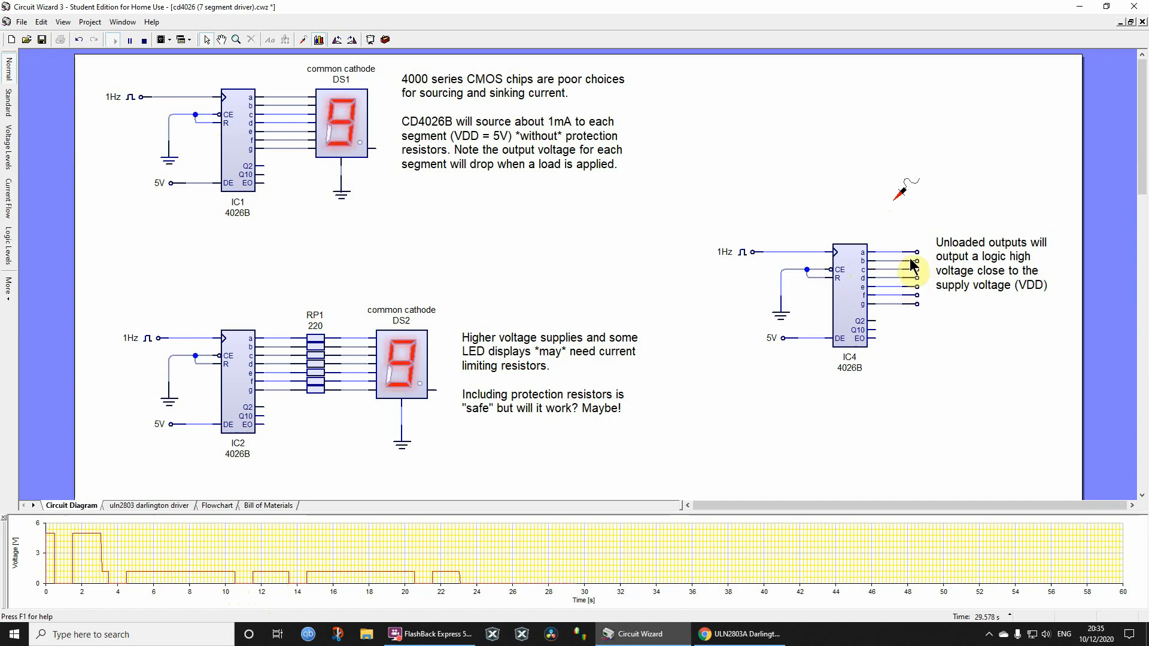
{"action": "mouse_move", "coordinate": [892, 242]}
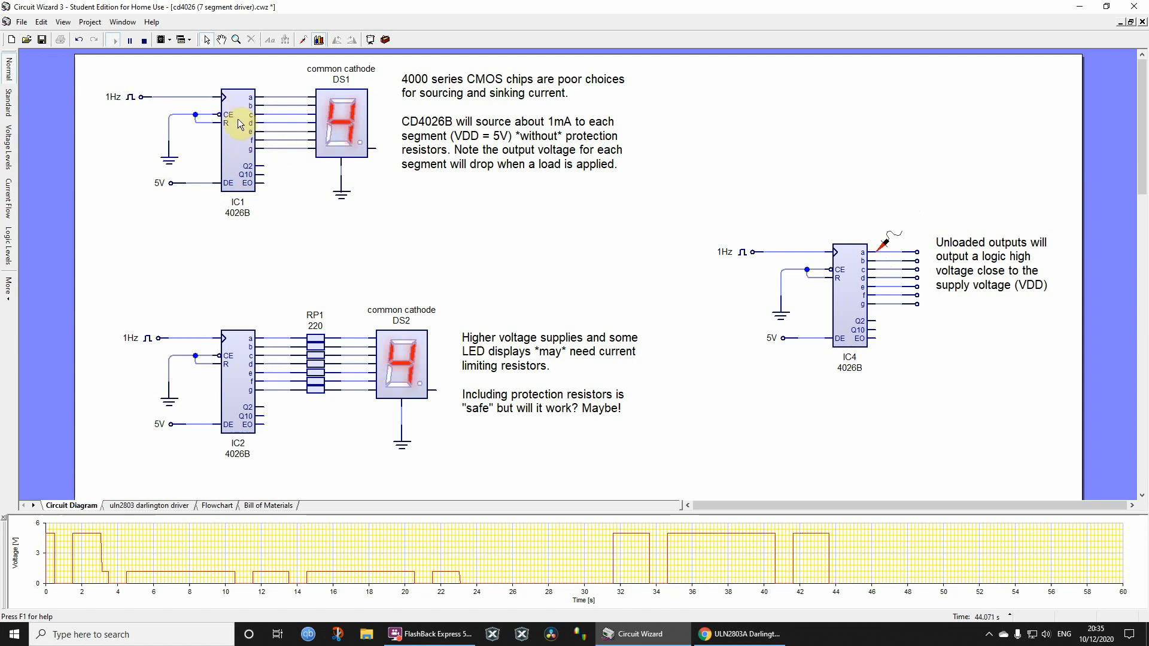
{"action": "mouse_move", "coordinate": [240, 123]}
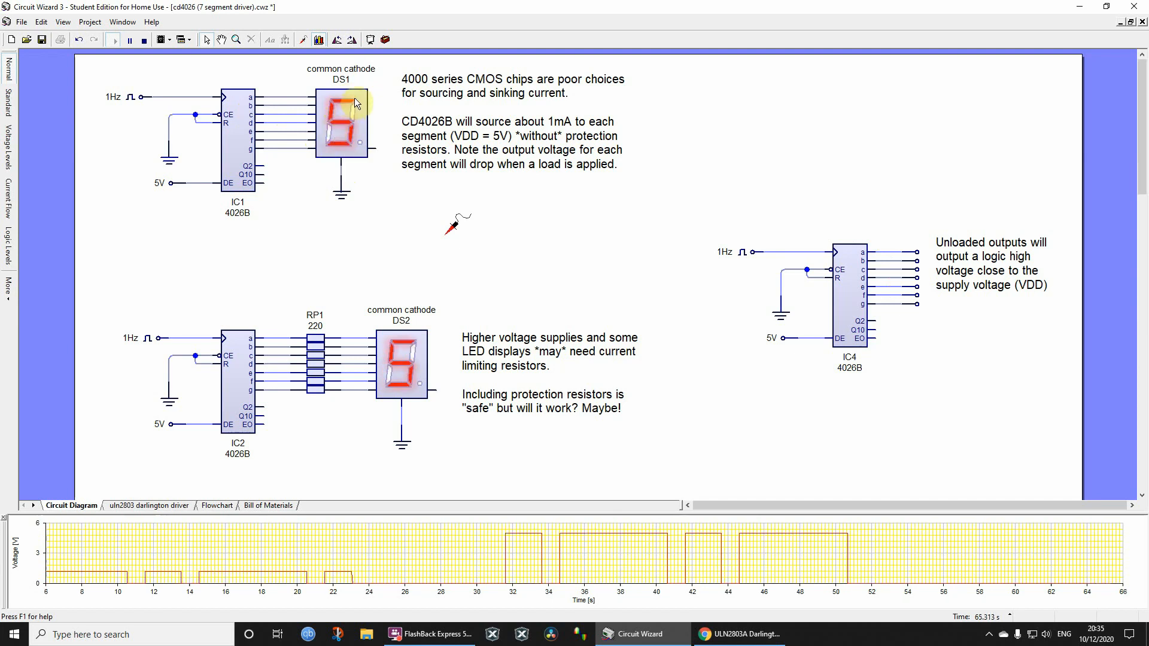
{"action": "mouse_move", "coordinate": [104, 302]}
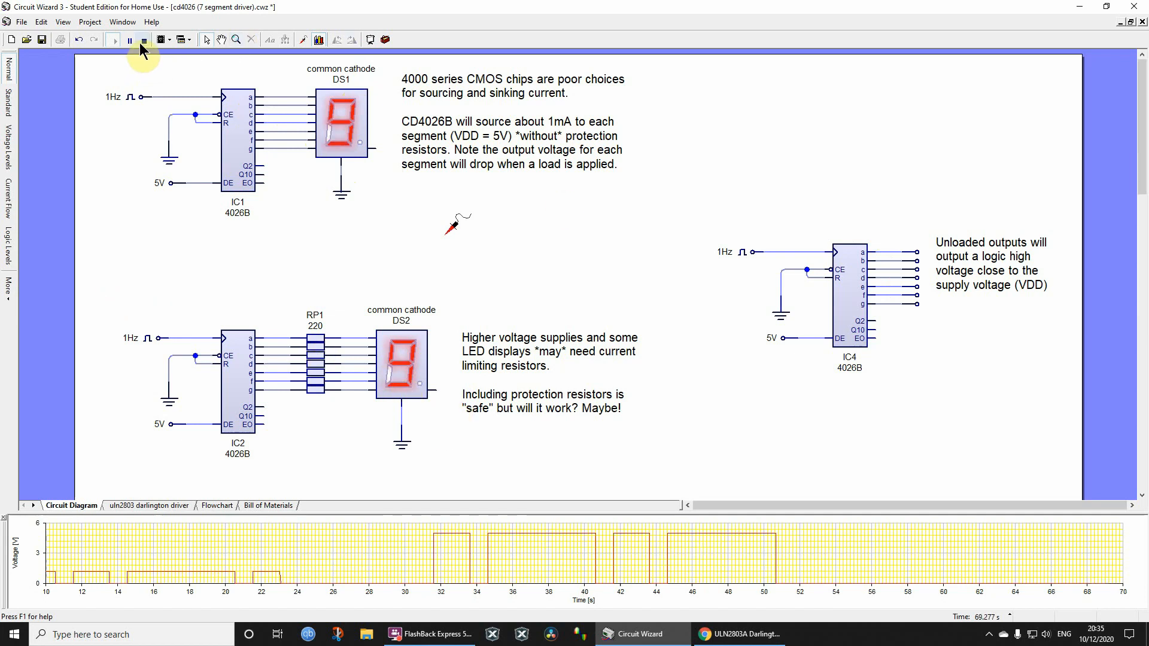
Stop the simulation, then select IC2 and resistor pack RP1 and scroll down
{"action": "left_click", "coordinate": [144, 40]}
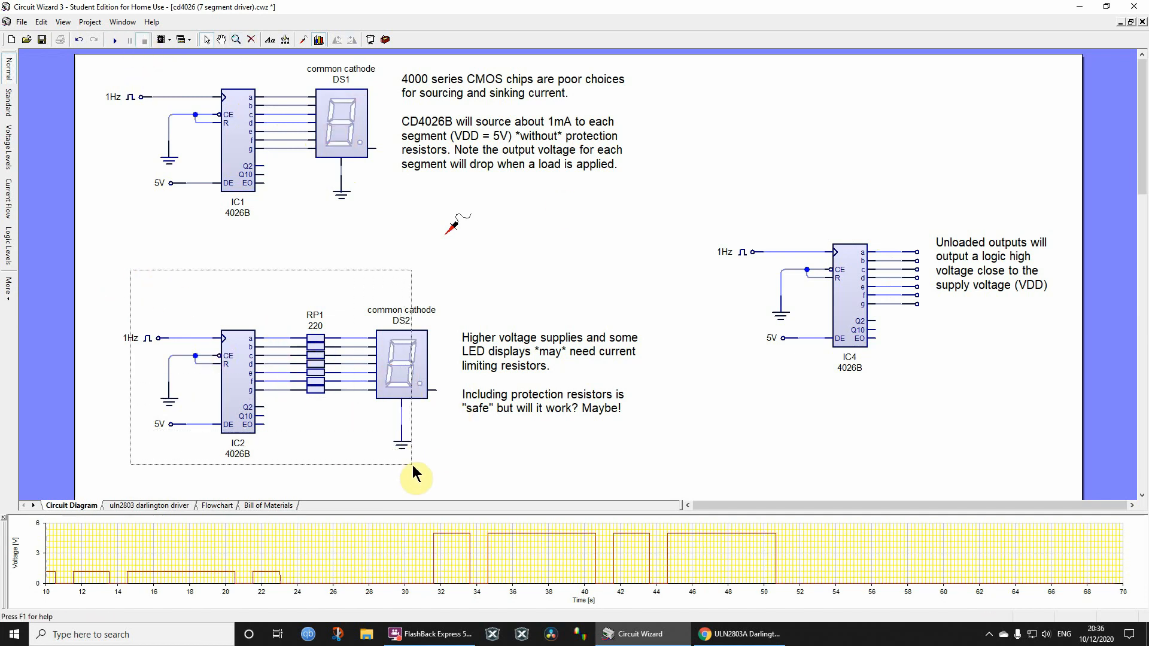
{"action": "mouse_move", "coordinate": [326, 349]}
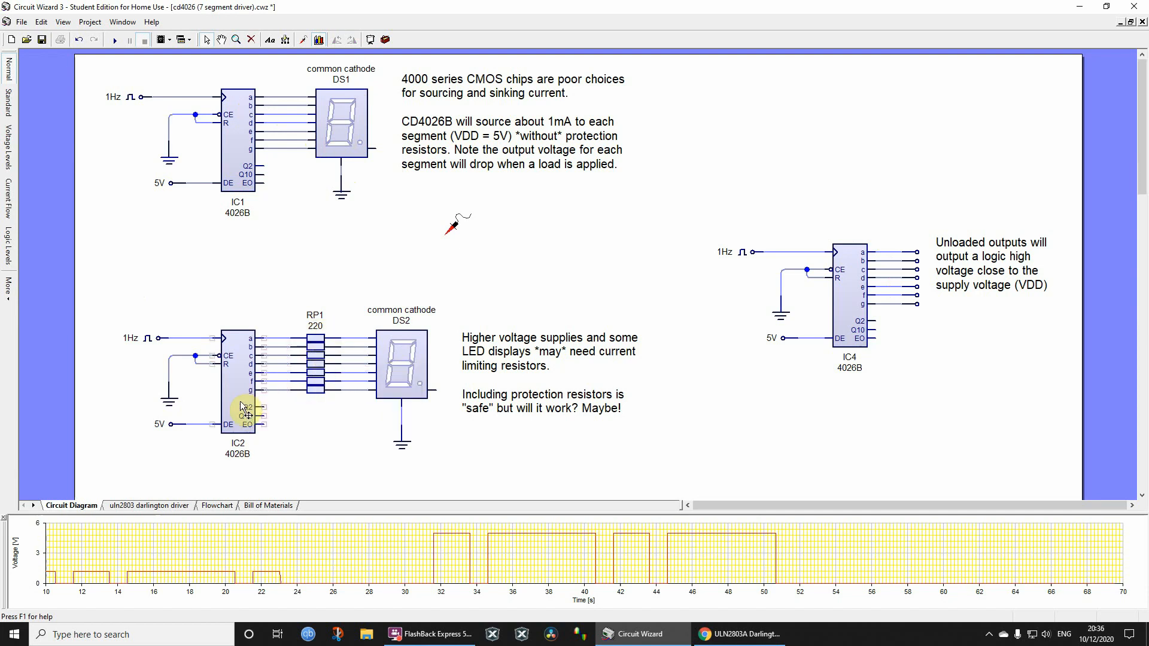
{"action": "left_click", "coordinate": [238, 403]}
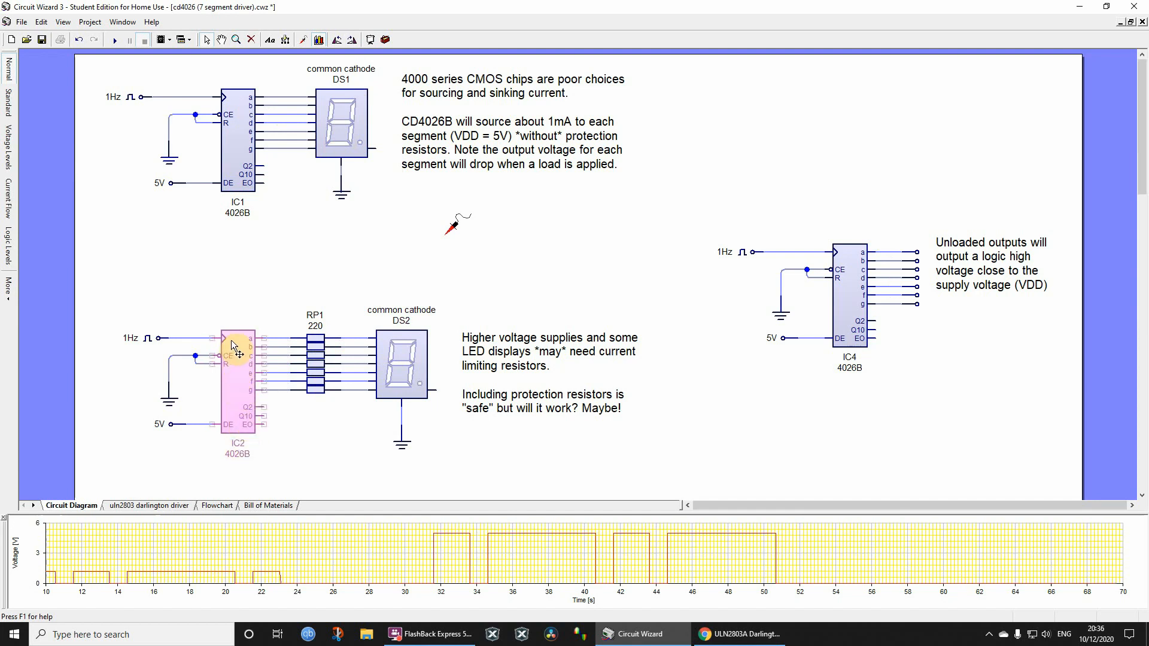
{"action": "mouse_move", "coordinate": [245, 379]}
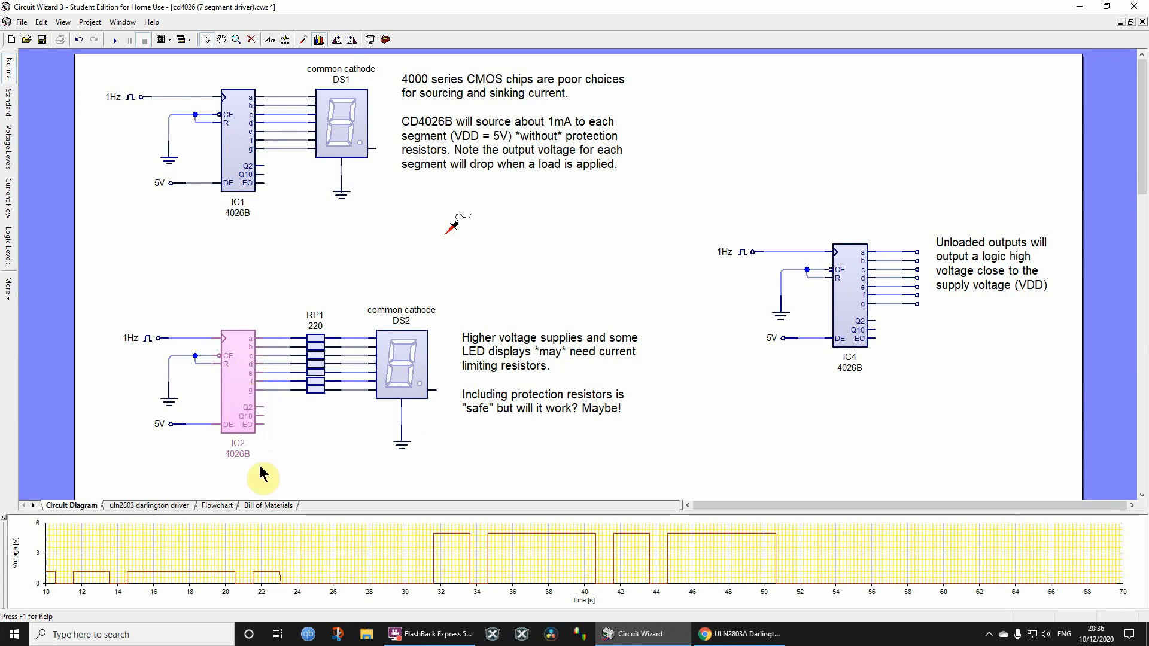
{"action": "mouse_move", "coordinate": [244, 387]}
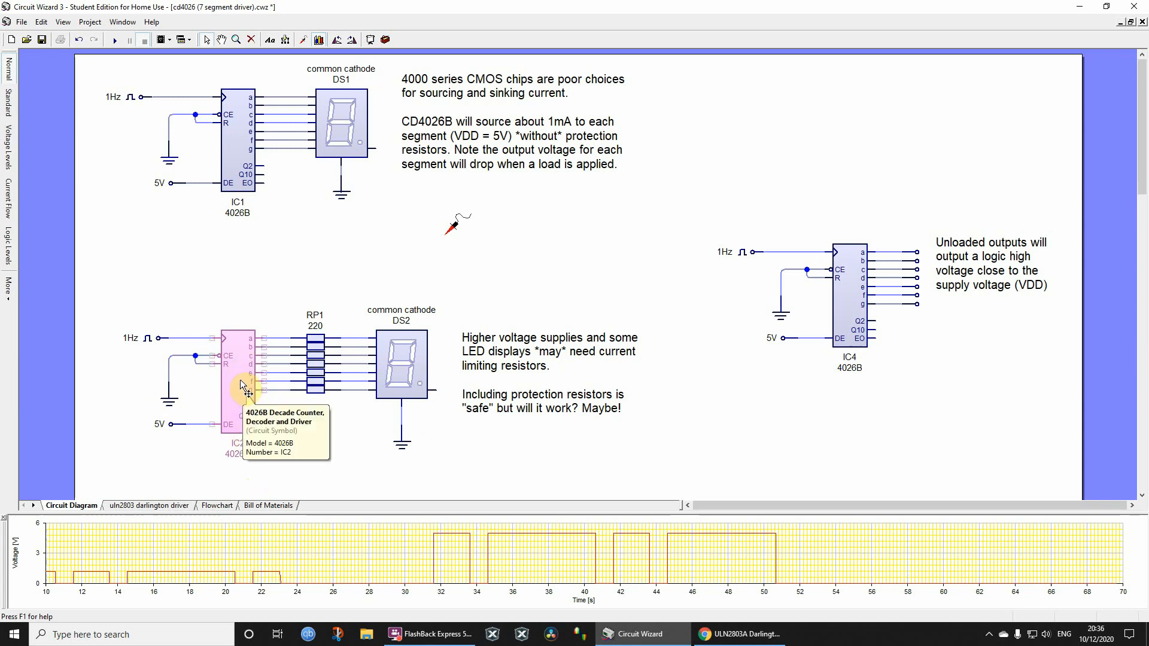
{"action": "mouse_move", "coordinate": [241, 405]}
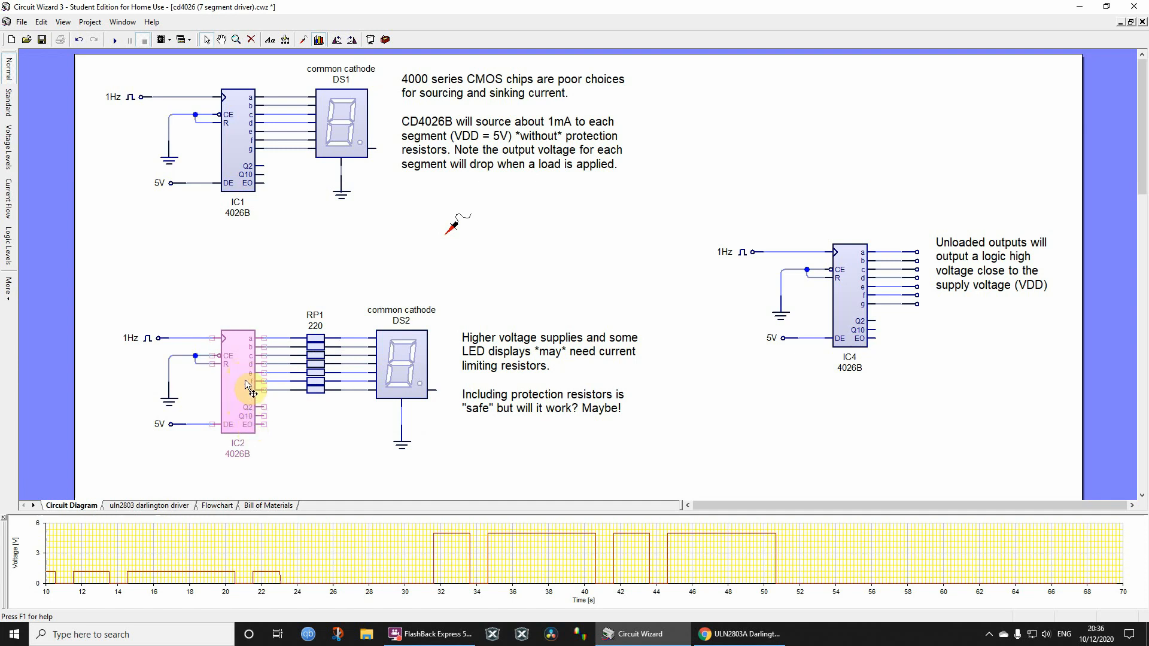
{"action": "mouse_move", "coordinate": [242, 411]}
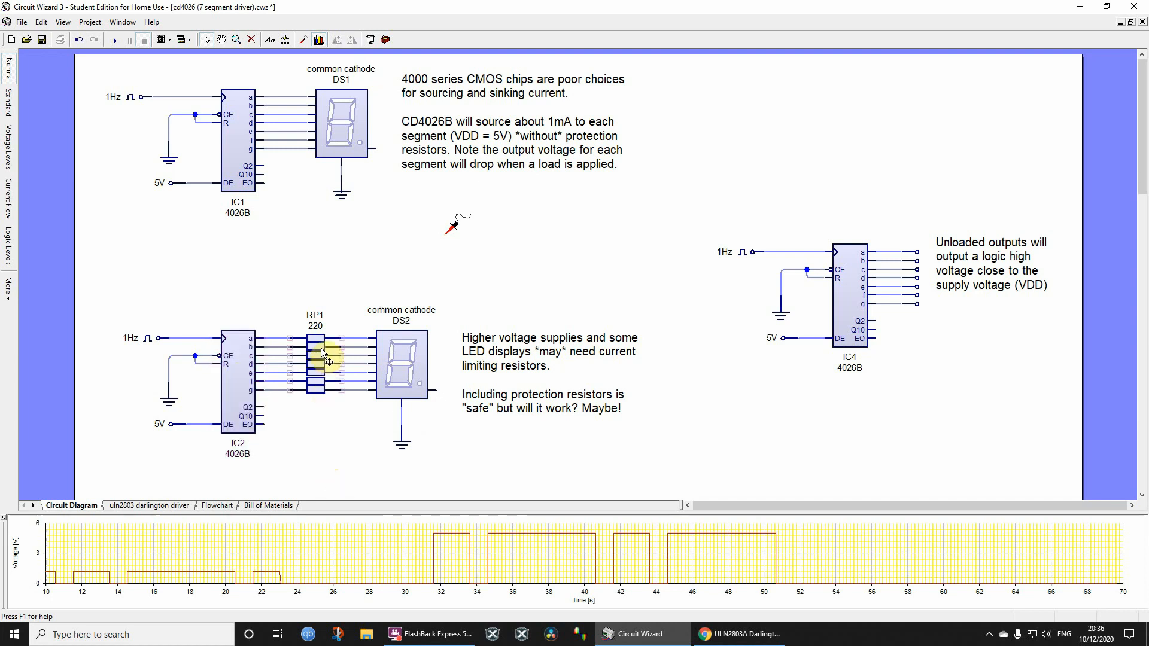
{"action": "left_click", "coordinate": [316, 361]}
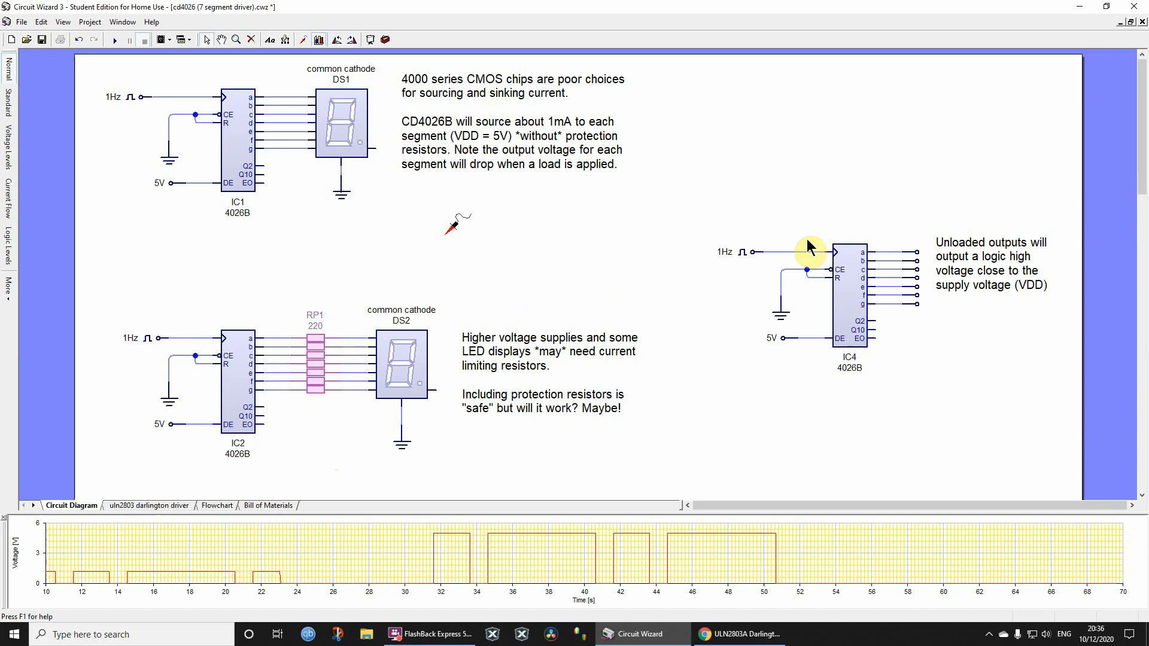
{"action": "left_click", "coordinate": [314, 342]}
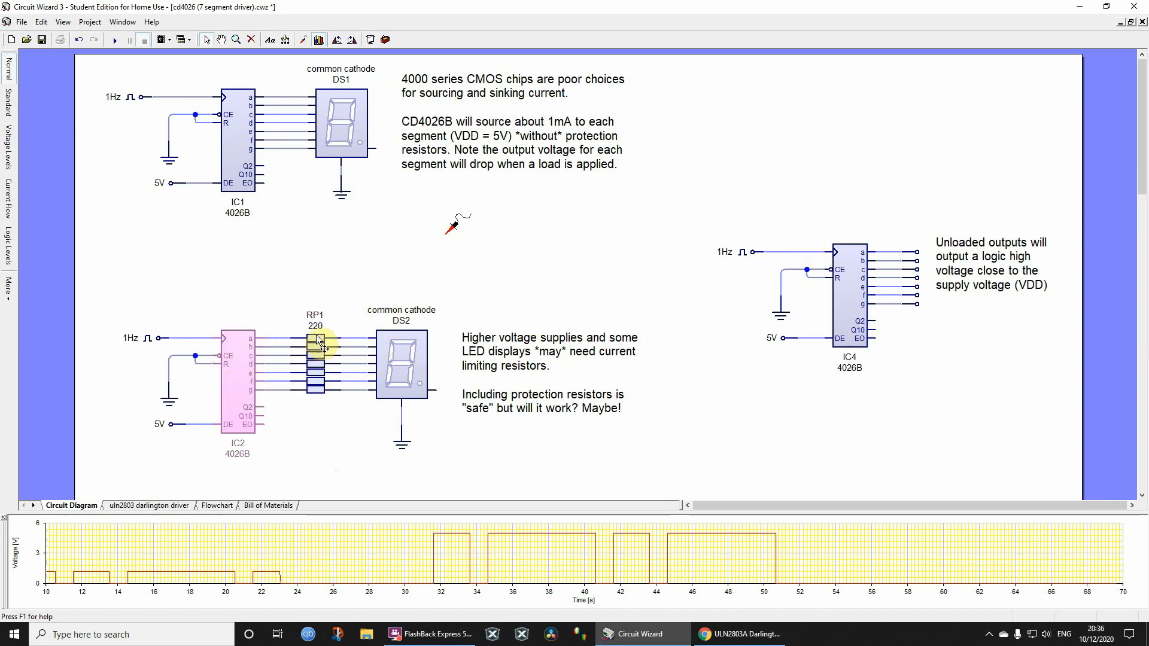
{"action": "scroll", "scroll_direction": "down", "scroll_amount": 3}
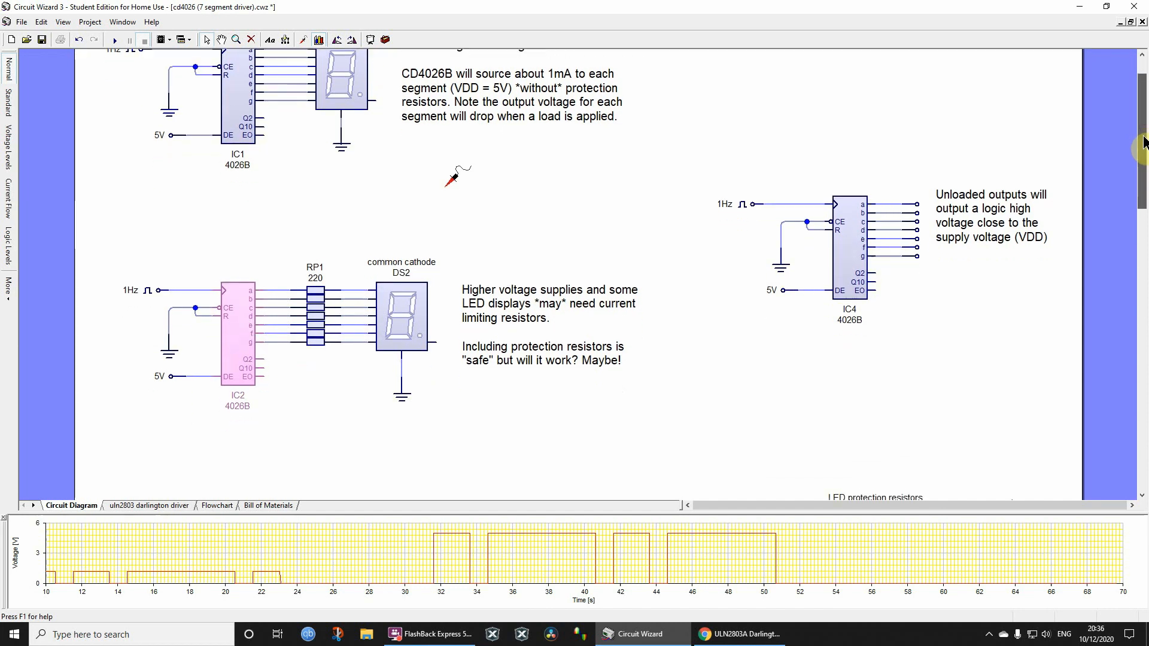
{"action": "scroll", "scroll_direction": "down", "scroll_amount": 3}
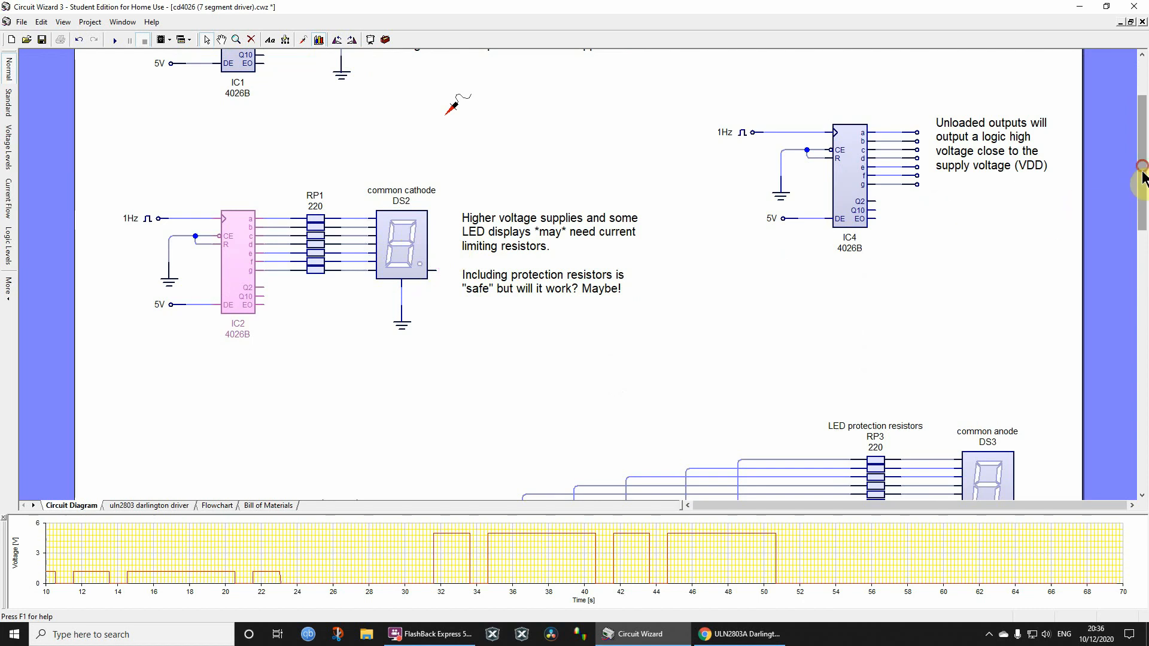
{"action": "scroll", "scroll_direction": "down", "scroll_amount": 3}
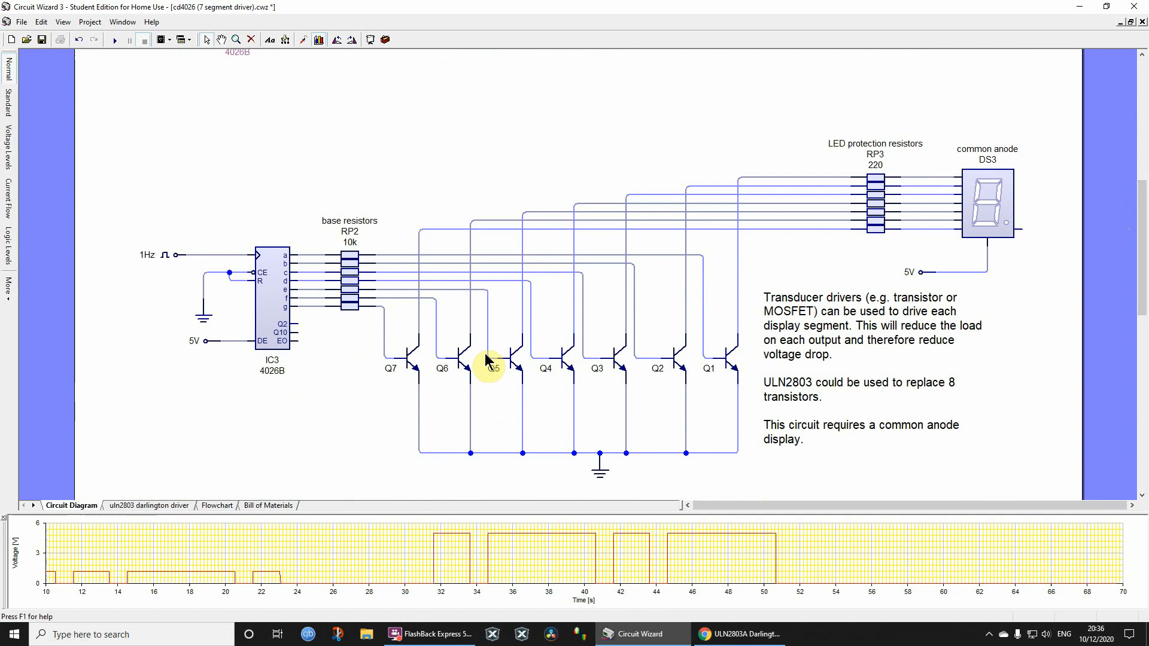
{"action": "mouse_move", "coordinate": [444, 343]}
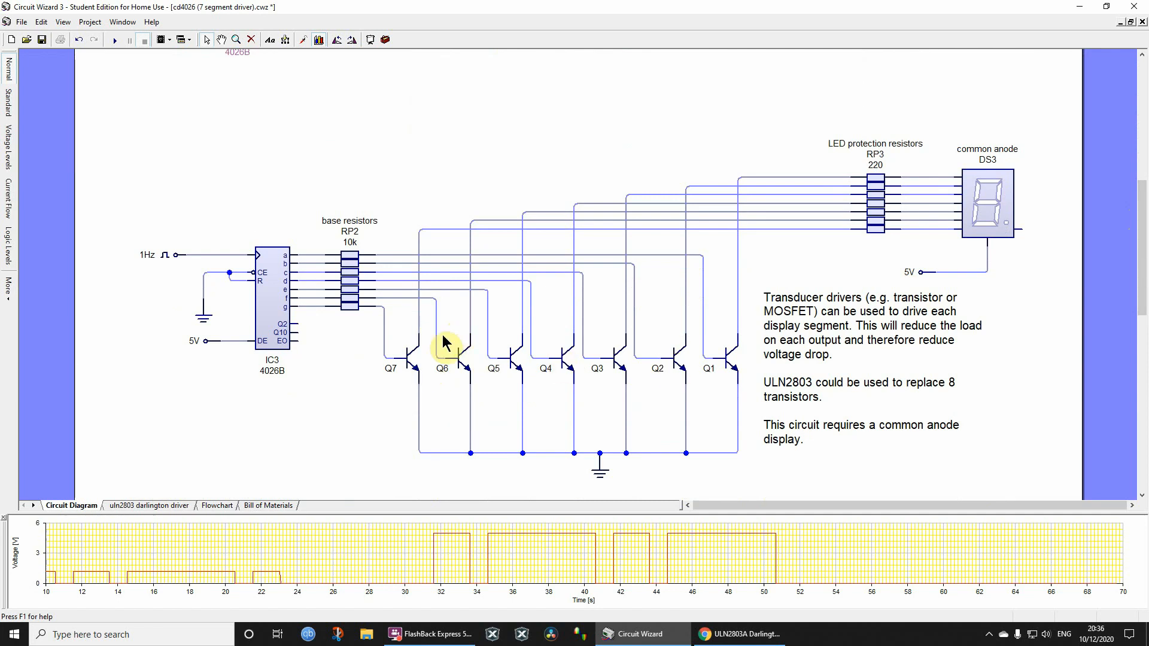
{"action": "mouse_move", "coordinate": [489, 328]}
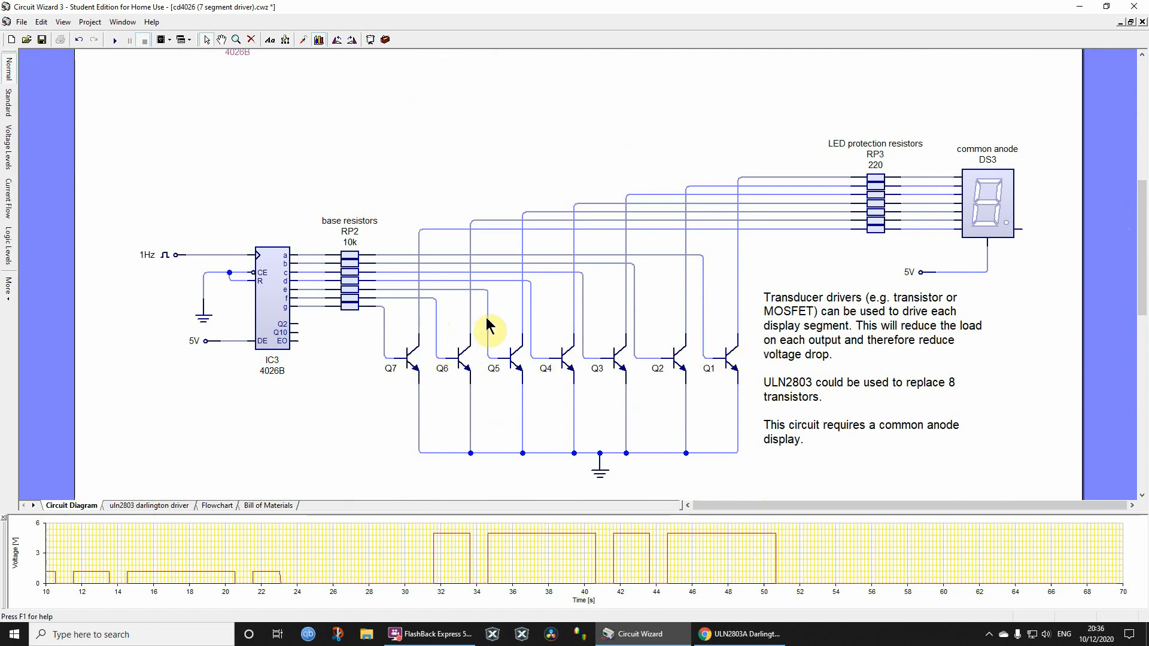
{"action": "mouse_move", "coordinate": [410, 359]}
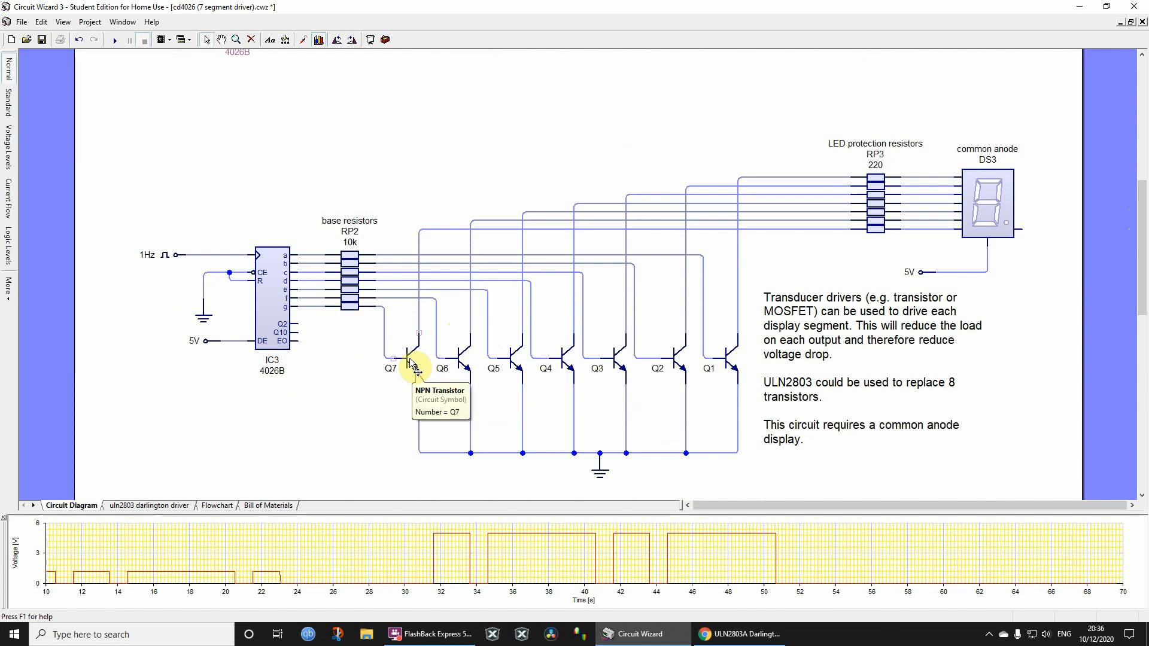
{"action": "mouse_move", "coordinate": [936, 223]}
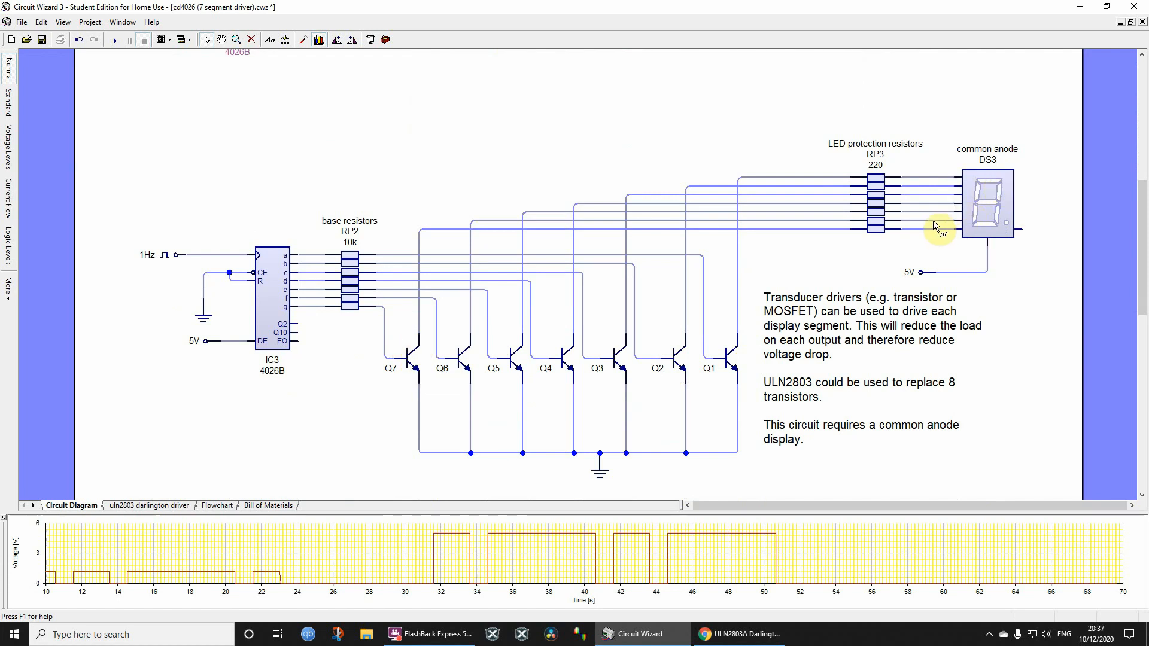
{"action": "mouse_move", "coordinate": [893, 191]}
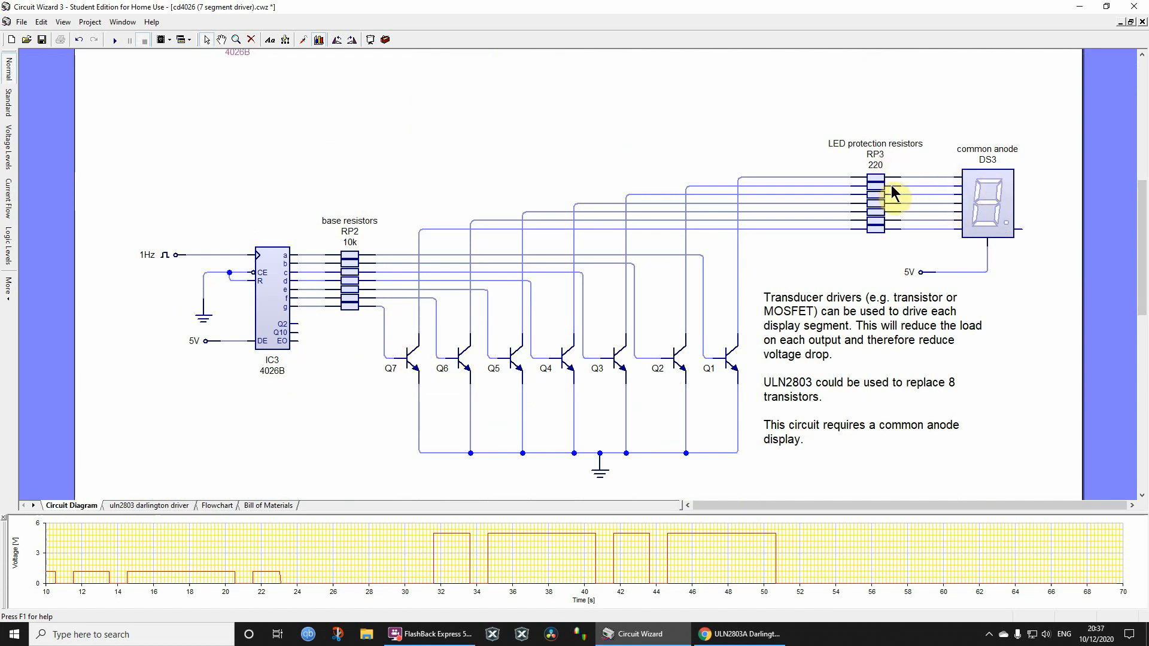
{"action": "mouse_move", "coordinate": [866, 188]}
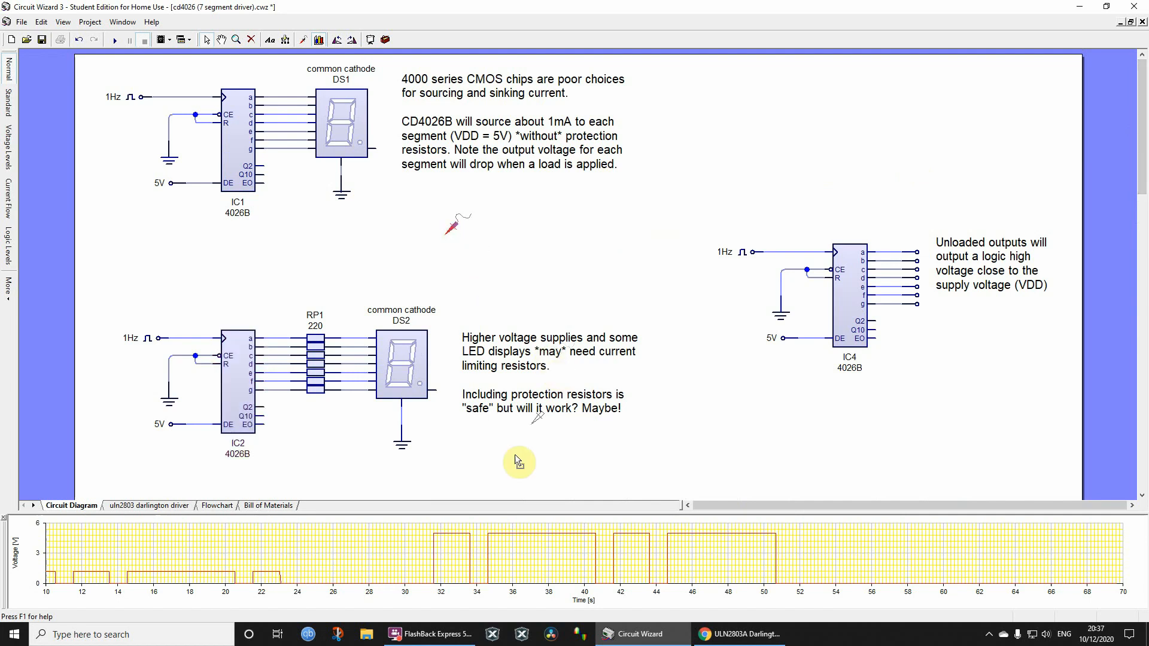
Scroll down and rerun the simulation to watch the transistor-driven display count
{"action": "scroll", "scroll_direction": "down", "scroll_amount": 3}
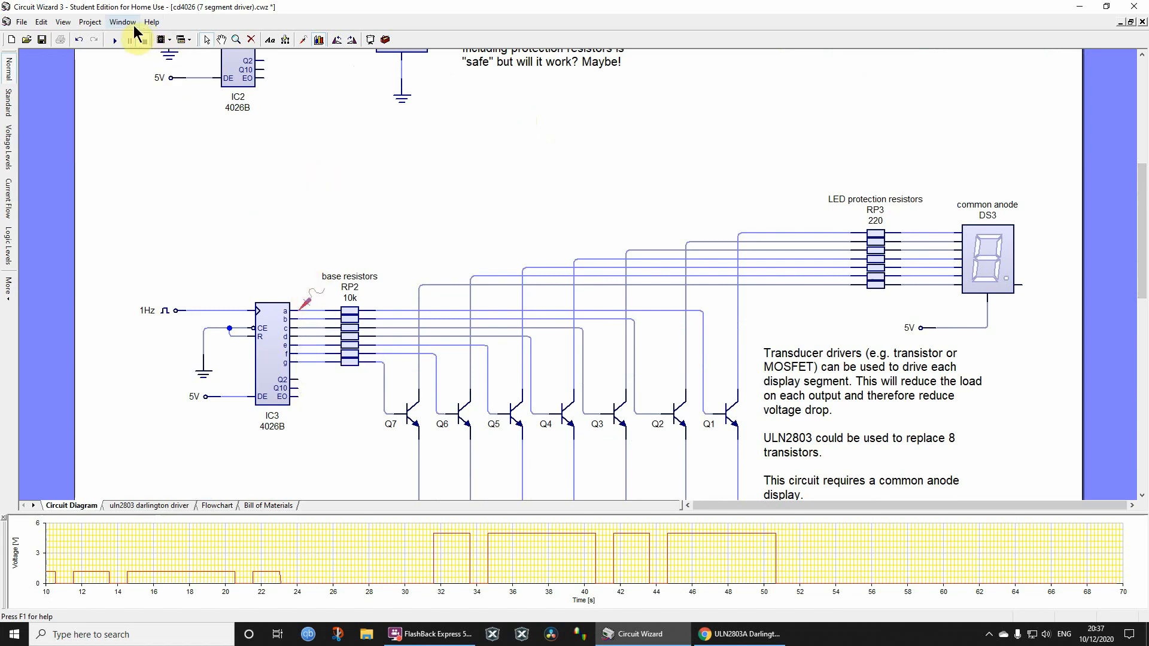
{"action": "left_click", "coordinate": [113, 39]}
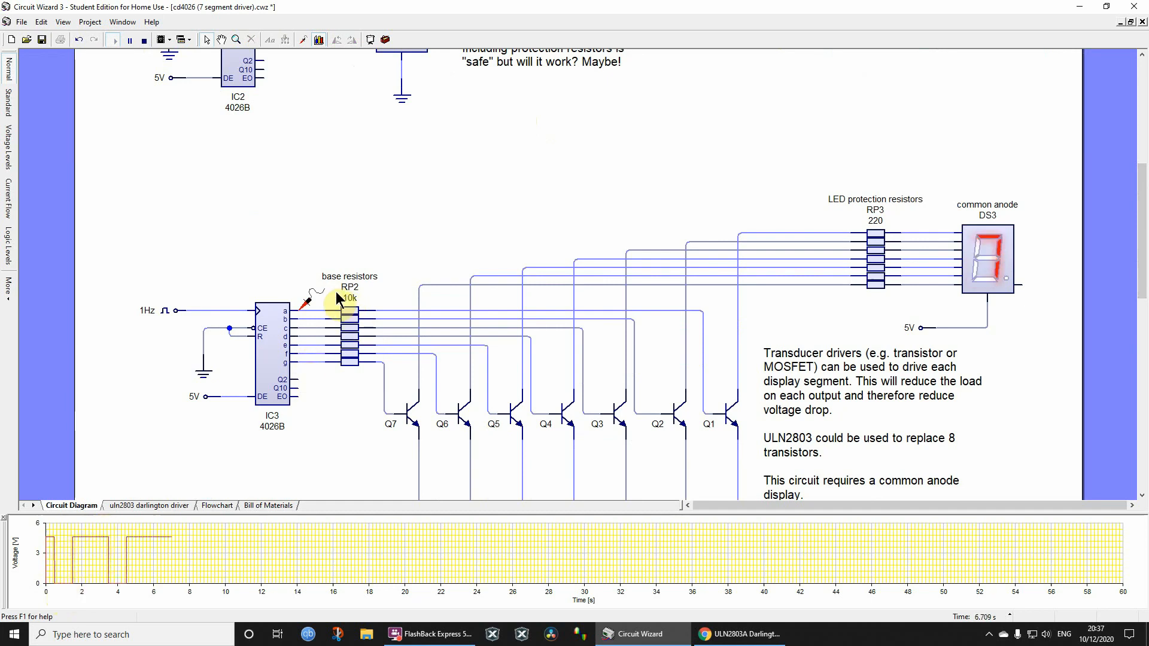
{"action": "mouse_move", "coordinate": [320, 316]}
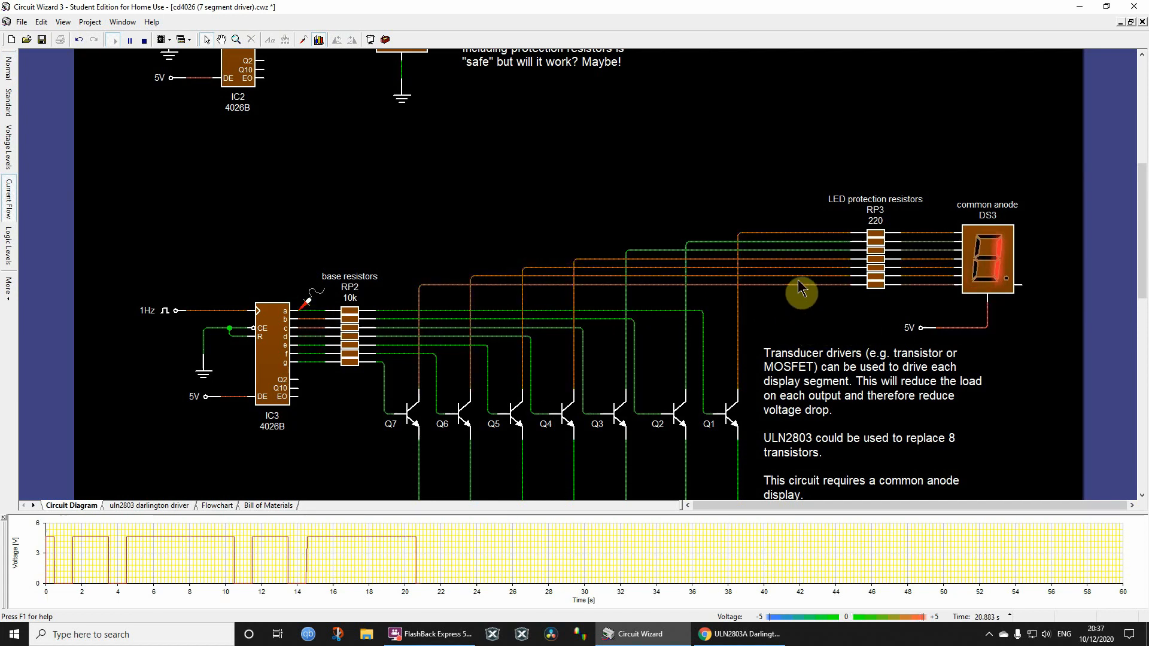
{"action": "mouse_move", "coordinate": [817, 246]}
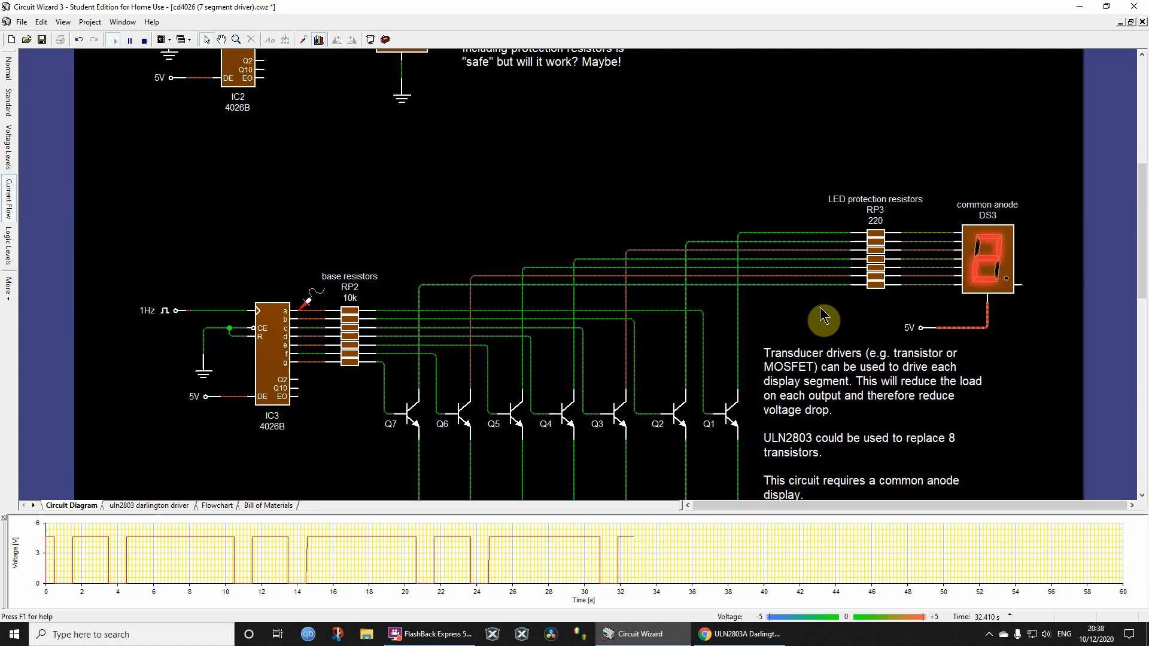
{"action": "mouse_move", "coordinate": [986, 313]}
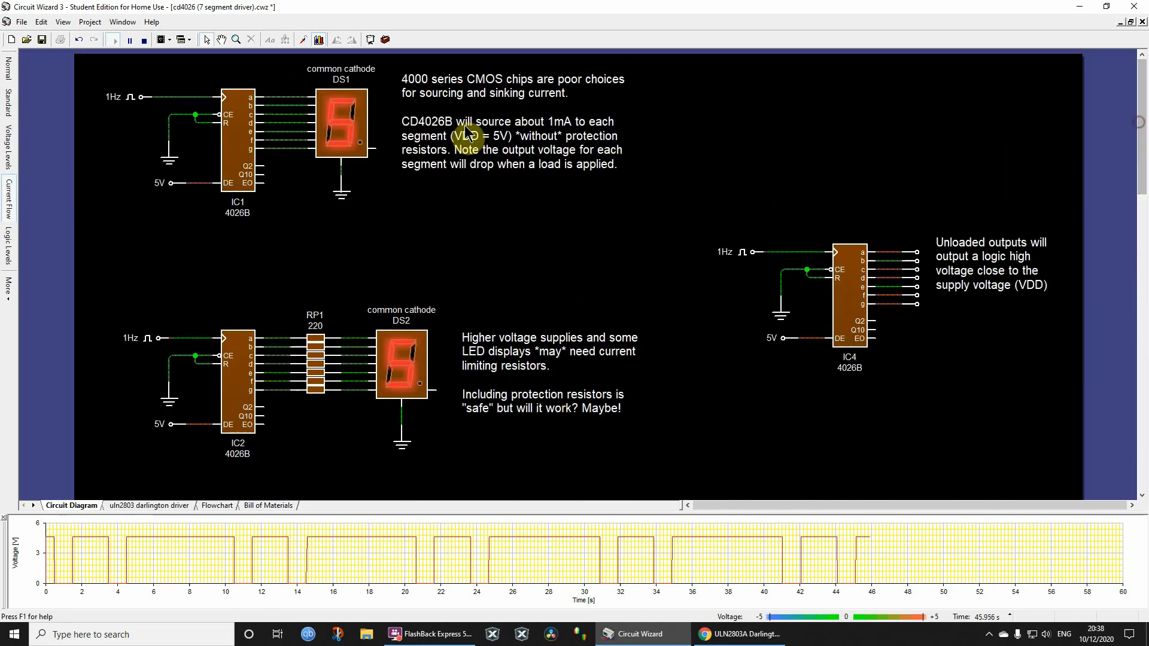
{"action": "mouse_move", "coordinate": [340, 176]}
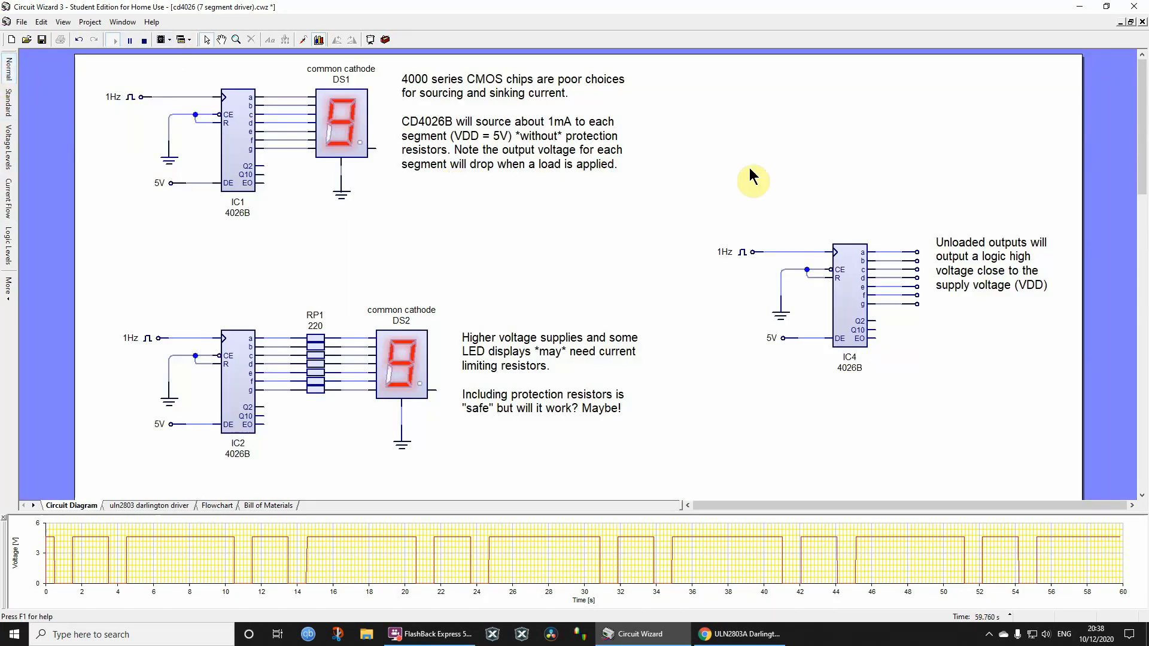
Scroll down to the IC5 4026B with ULN2803 and RP4 driving DS4
{"action": "scroll", "scroll_direction": "down", "scroll_amount": 3}
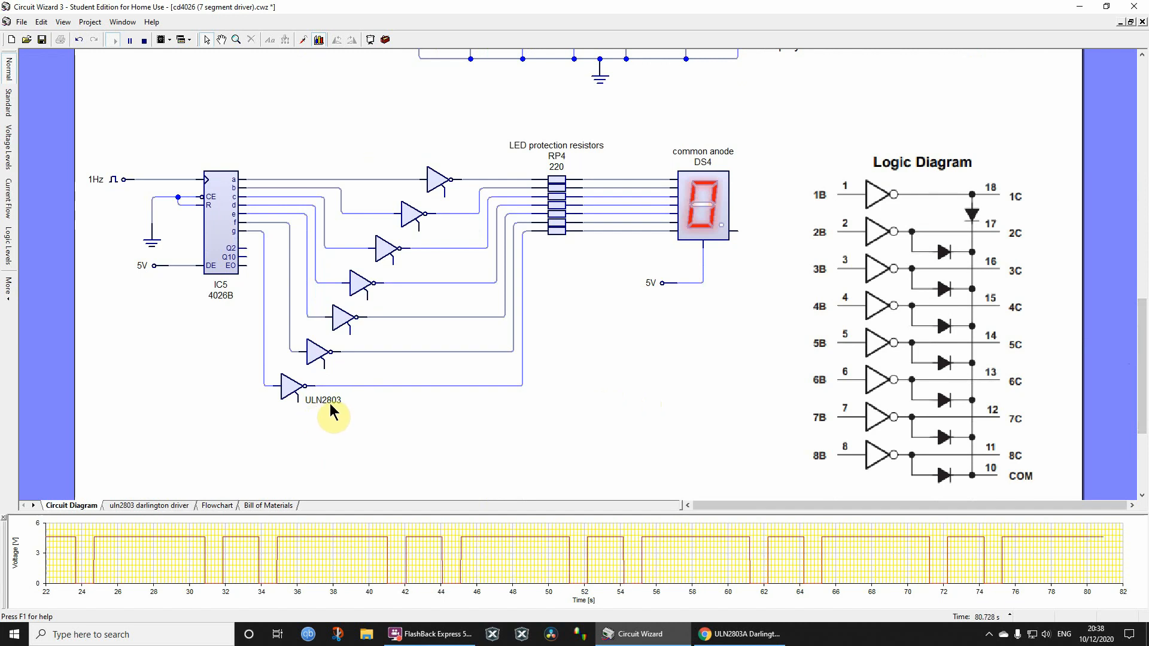
{"action": "mouse_move", "coordinate": [347, 403]}
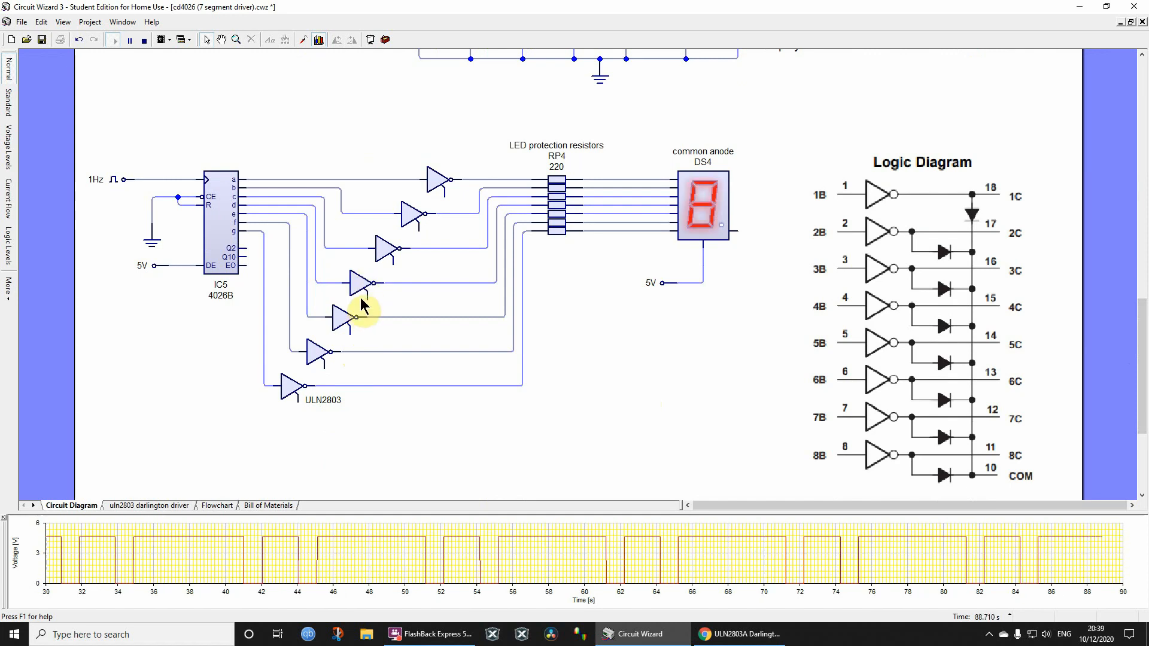
{"action": "mouse_move", "coordinate": [430, 141]}
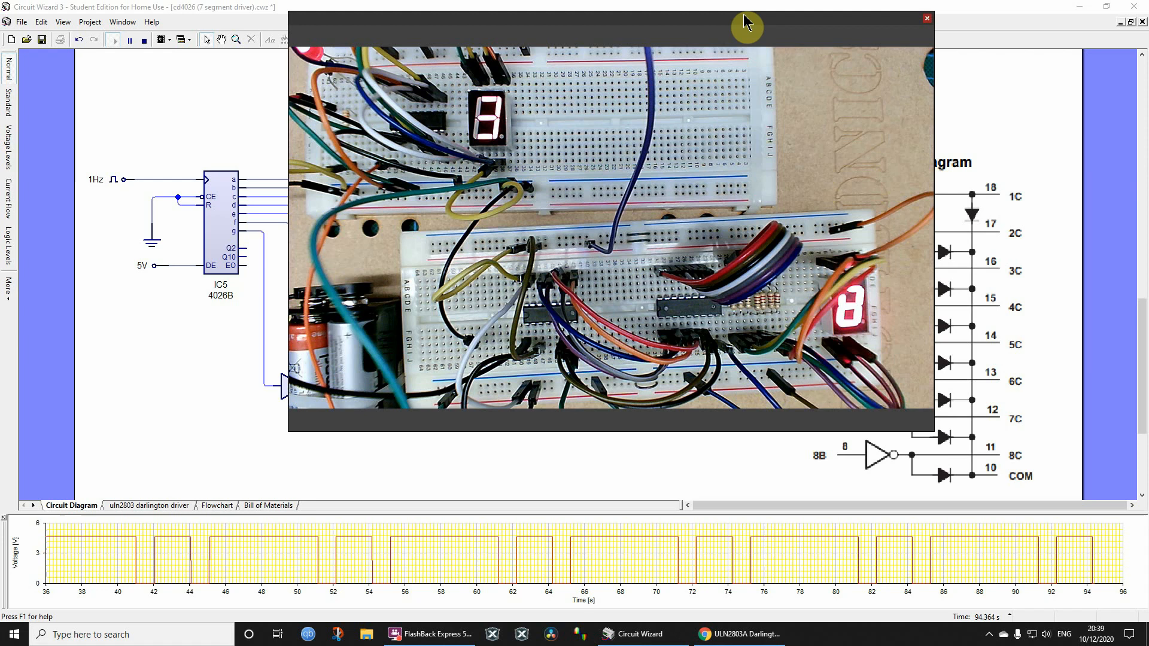
{"action": "left_click", "coordinate": [926, 19]}
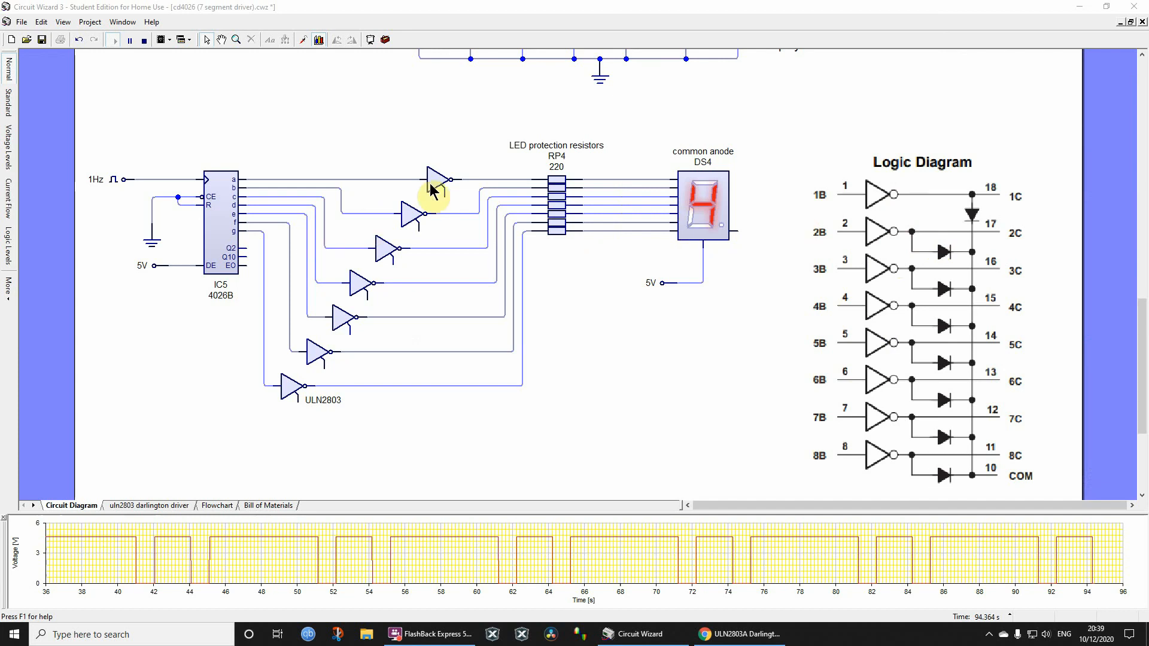
{"action": "mouse_move", "coordinate": [864, 226]}
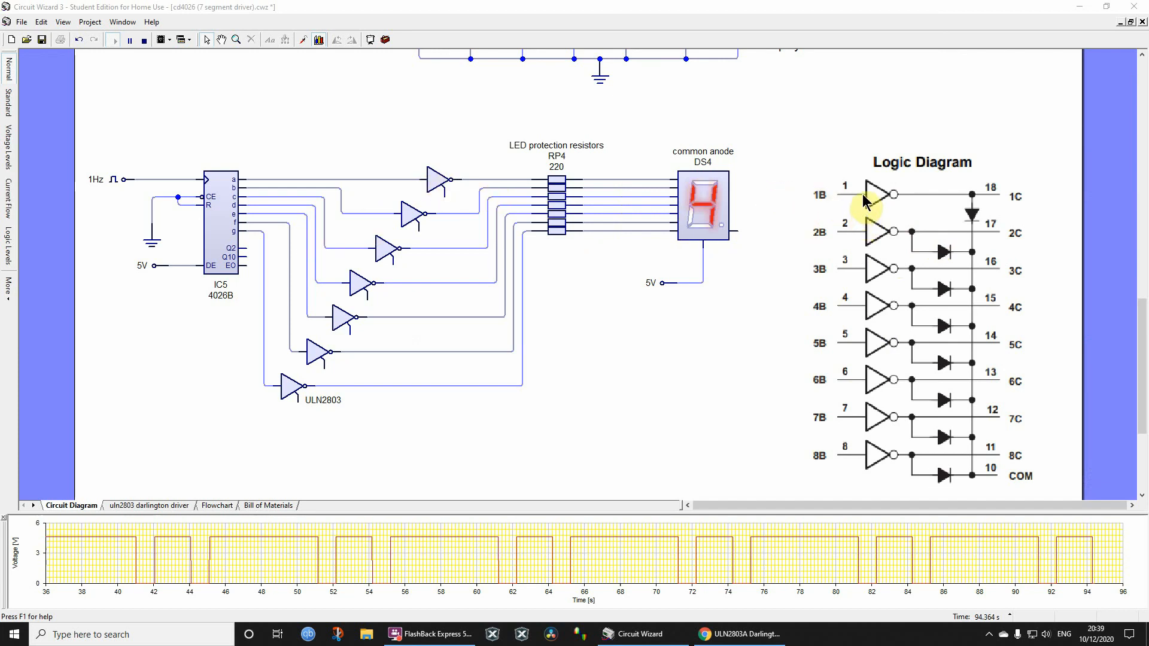
{"action": "mouse_move", "coordinate": [874, 209]}
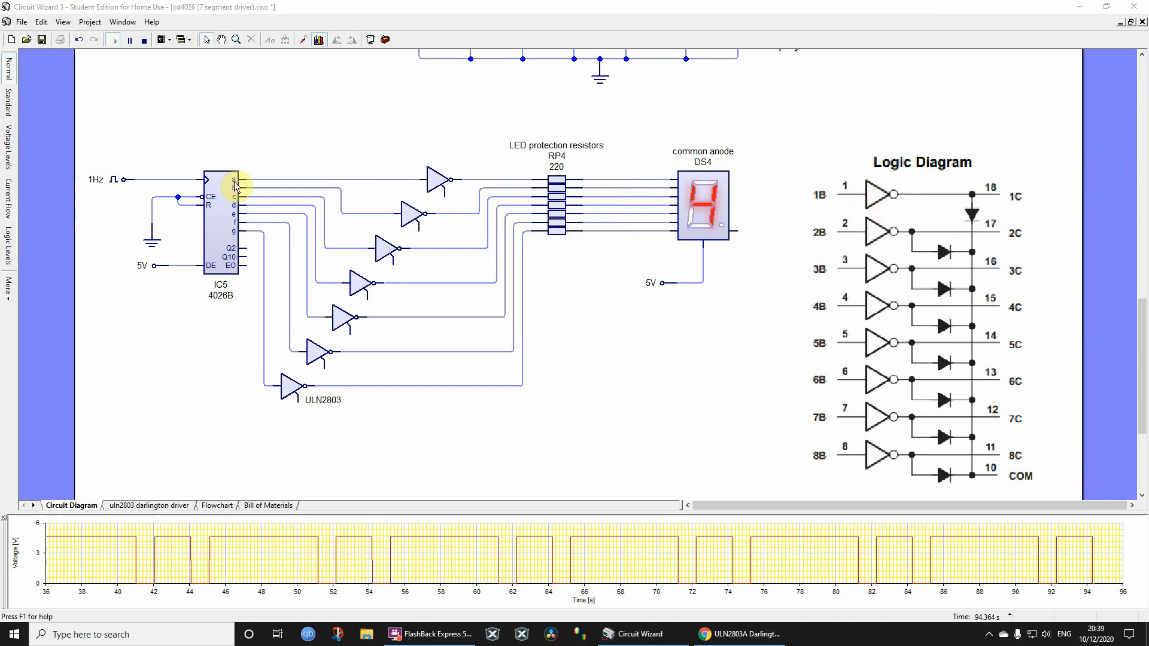
{"action": "mouse_move", "coordinate": [399, 183]}
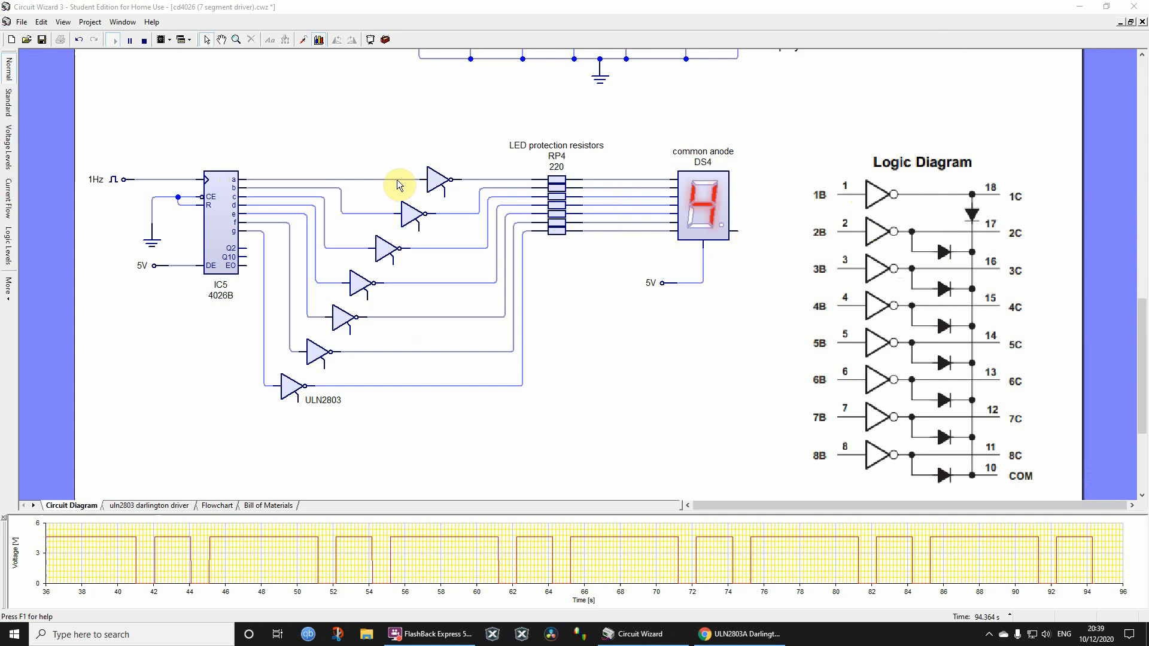
{"action": "mouse_move", "coordinate": [474, 187]}
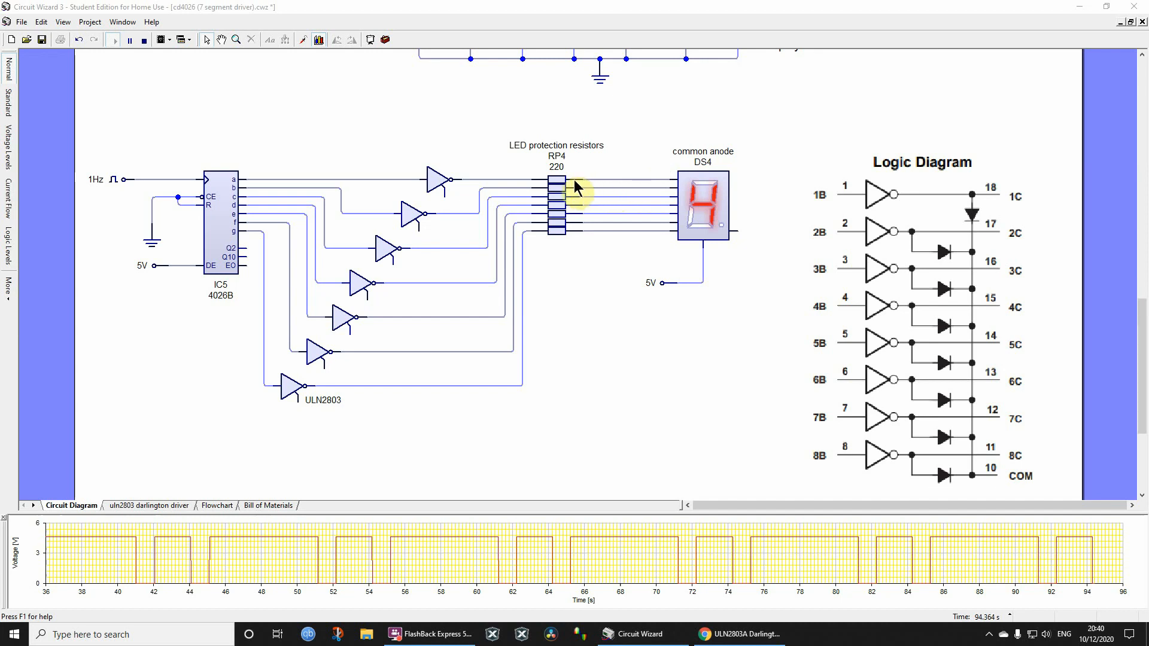
{"action": "mouse_move", "coordinate": [456, 185]}
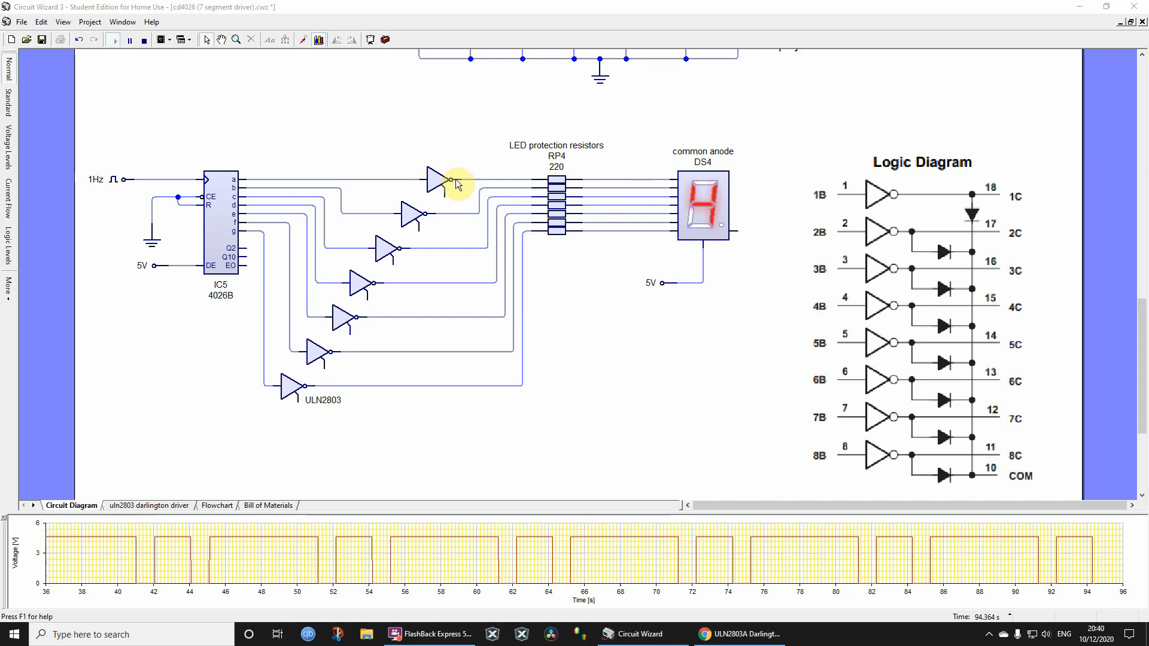
{"action": "mouse_move", "coordinate": [441, 175]}
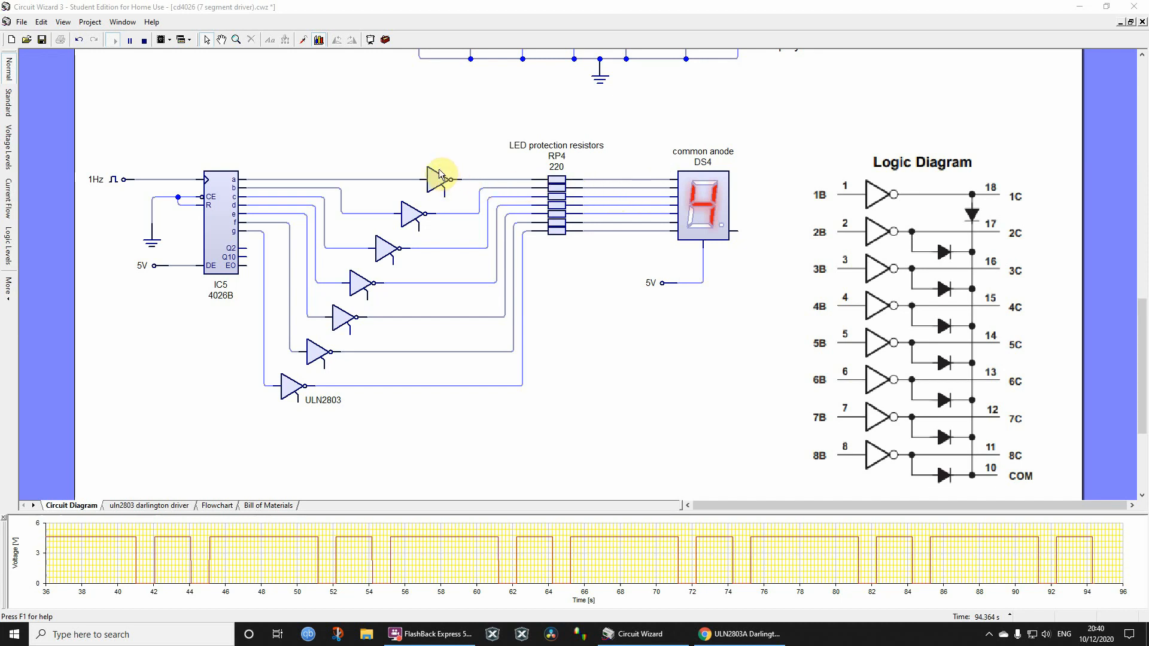
{"action": "mouse_move", "coordinate": [478, 199]}
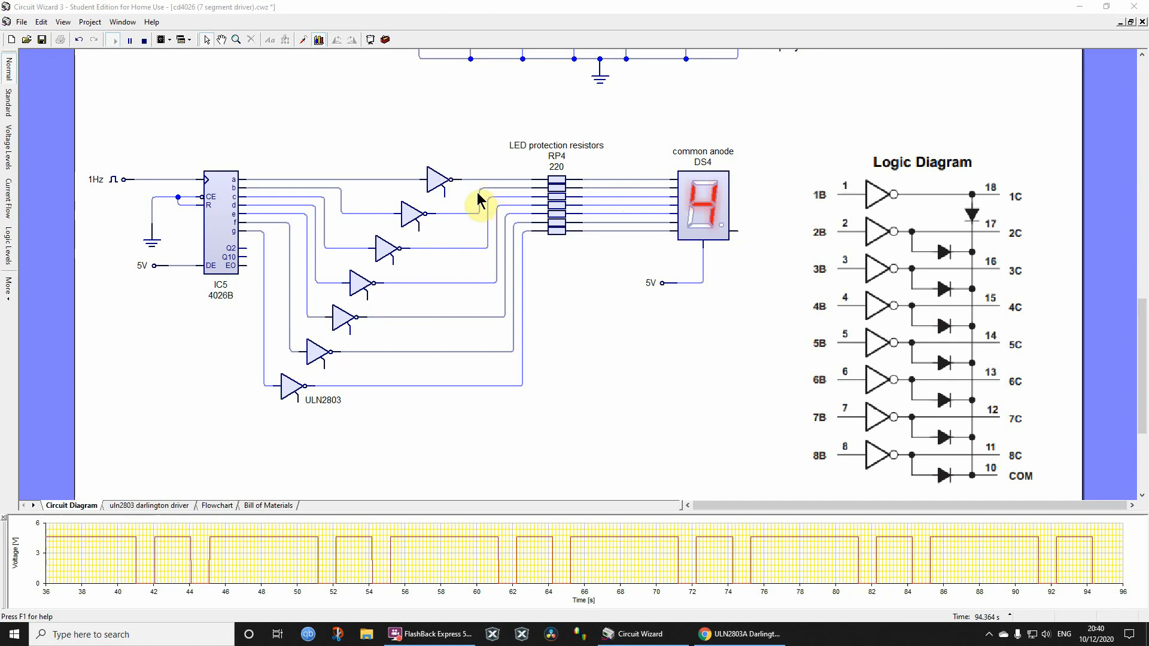
{"action": "mouse_move", "coordinate": [246, 553]}
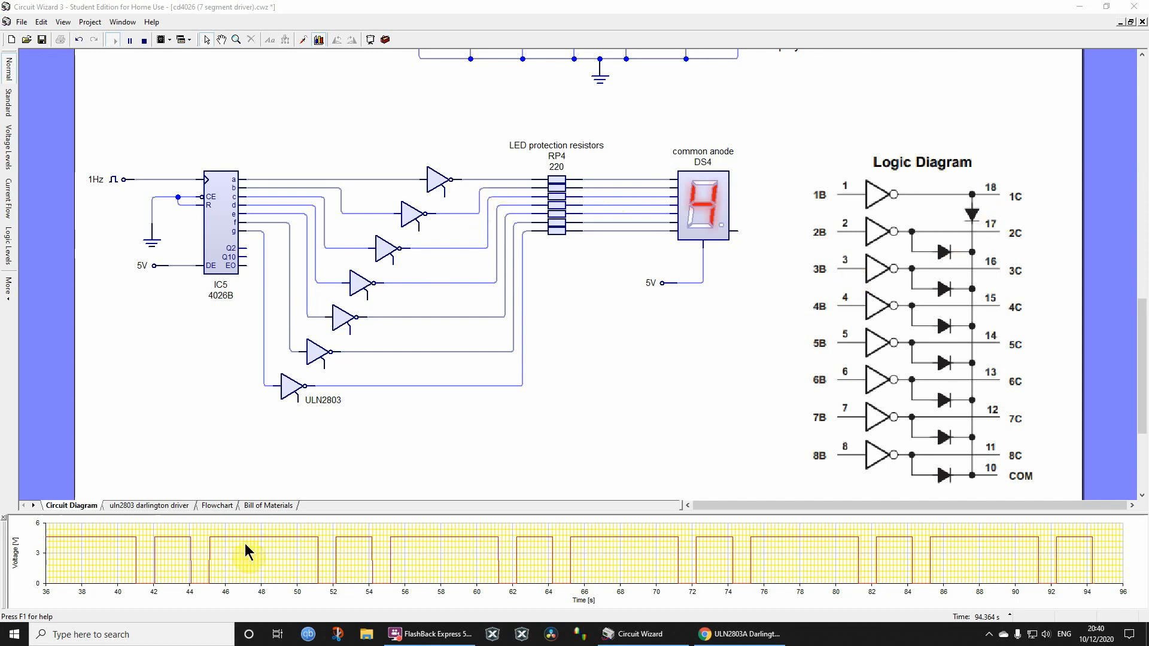
Switch to the 'uln2803 darlington driver' sheet to read its datasheet notes
{"action": "left_click", "coordinate": [148, 505]}
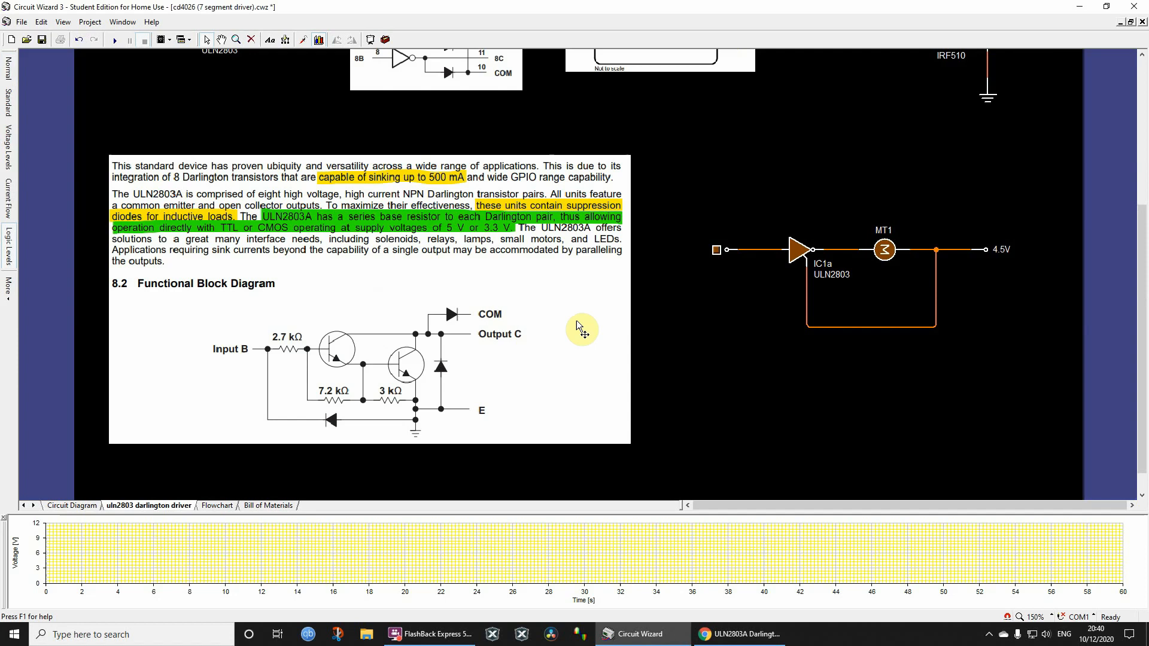
{"action": "mouse_move", "coordinate": [432, 376]}
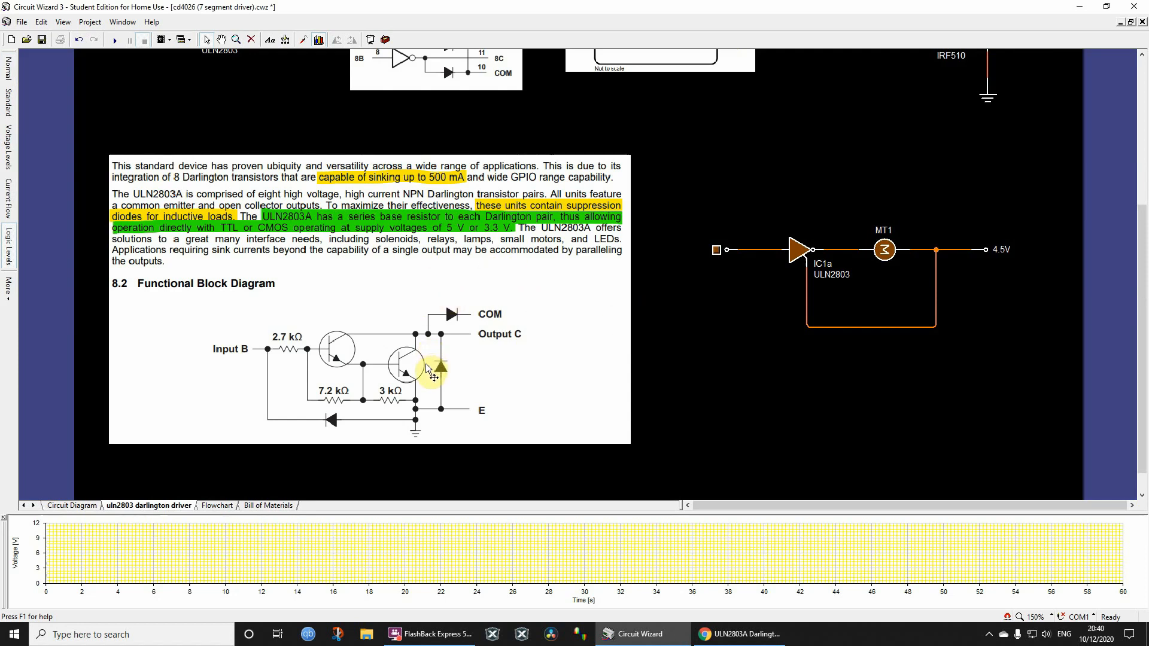
{"action": "mouse_move", "coordinate": [420, 342]}
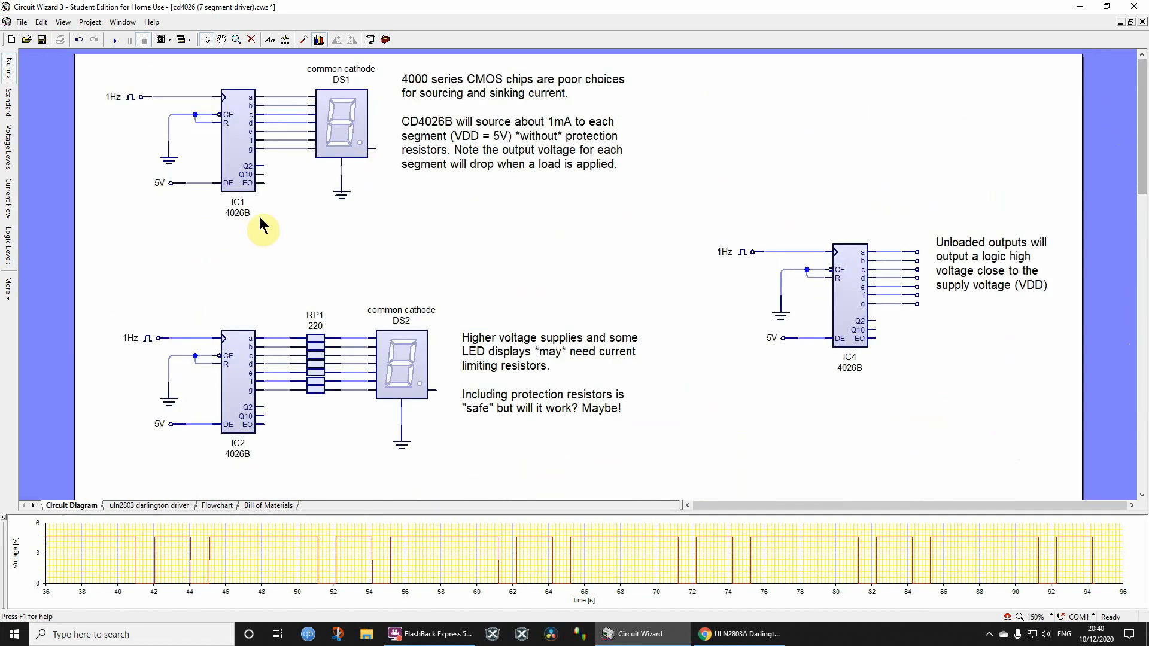
{"action": "mouse_move", "coordinate": [338, 104]}
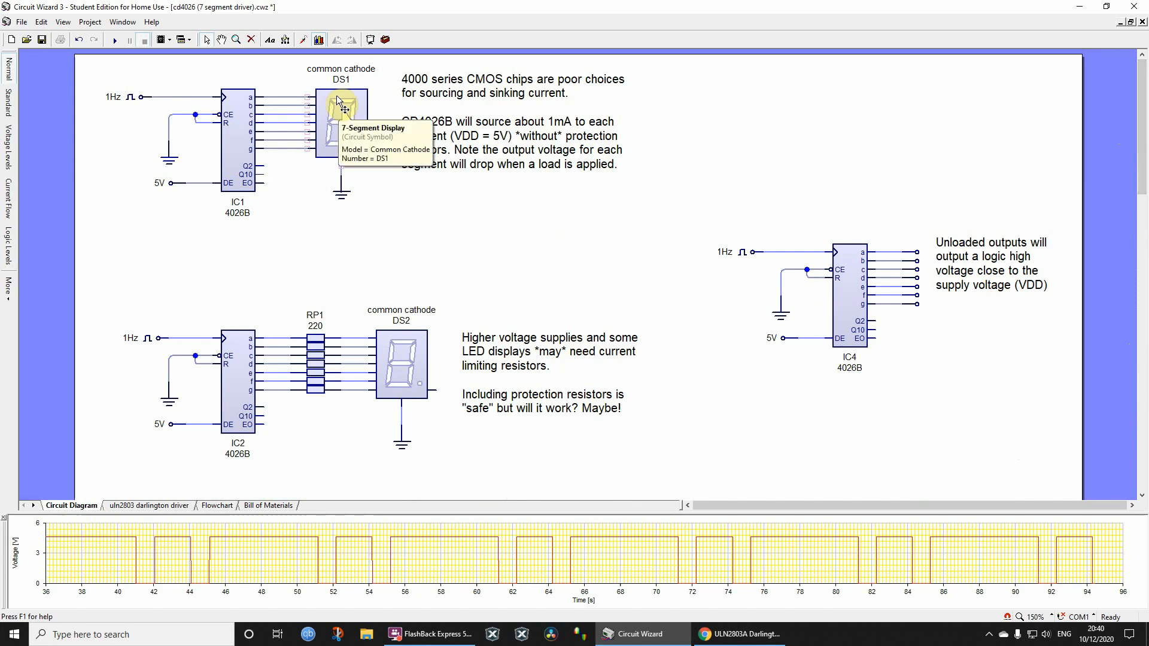
{"action": "mouse_move", "coordinate": [272, 108]}
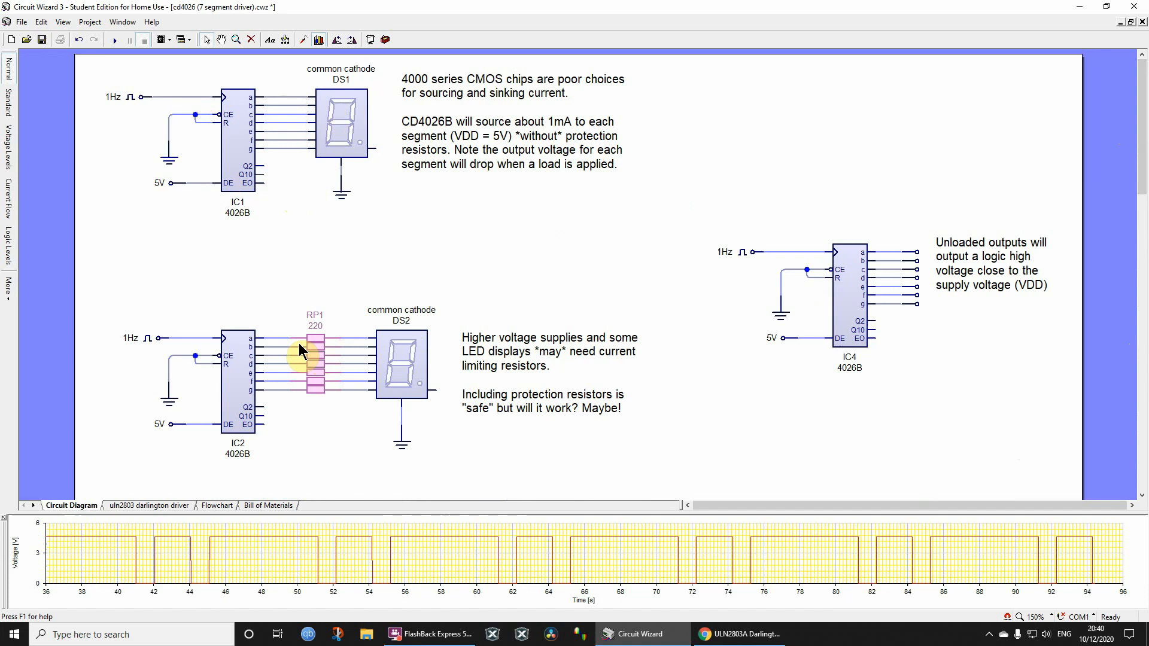
{"action": "mouse_move", "coordinate": [1140, 124]}
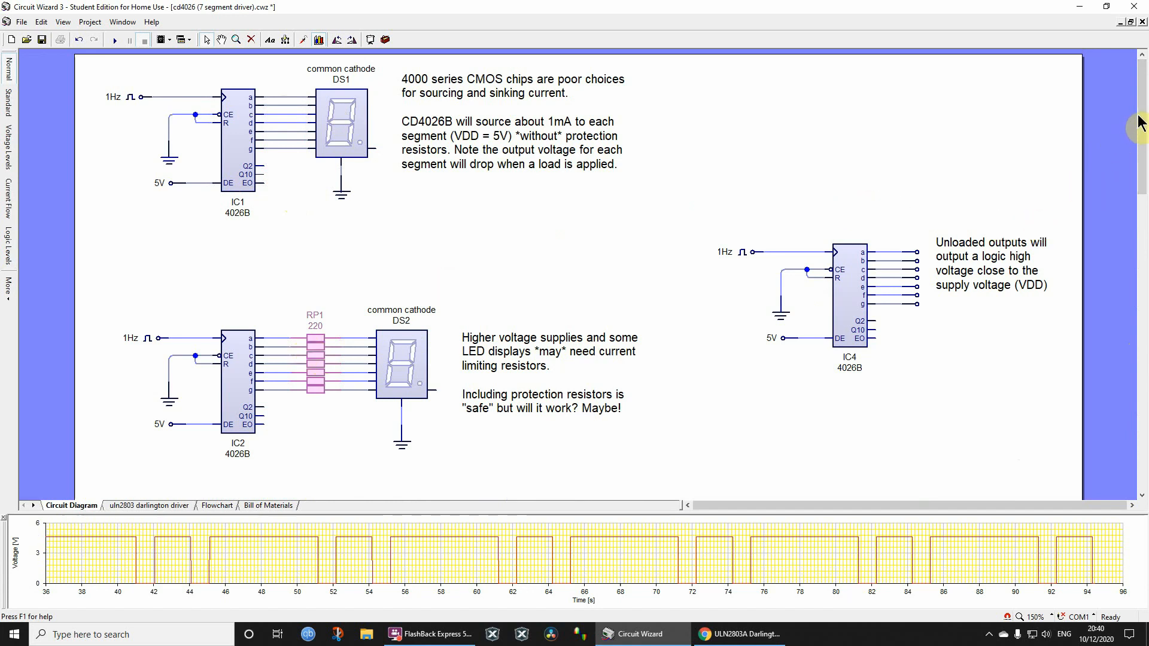
Scroll down to the ULN2803 Darlington circuit and select display DS4
{"action": "scroll", "scroll_direction": "down", "scroll_amount": 3}
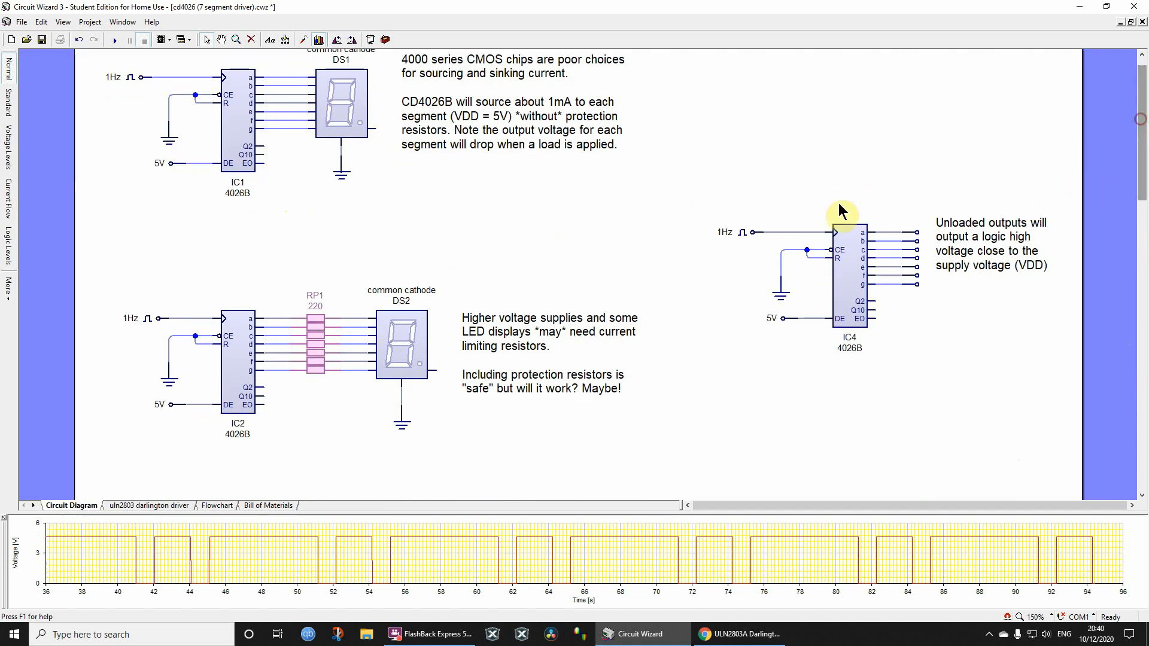
{"action": "scroll", "scroll_direction": "down", "scroll_amount": 3}
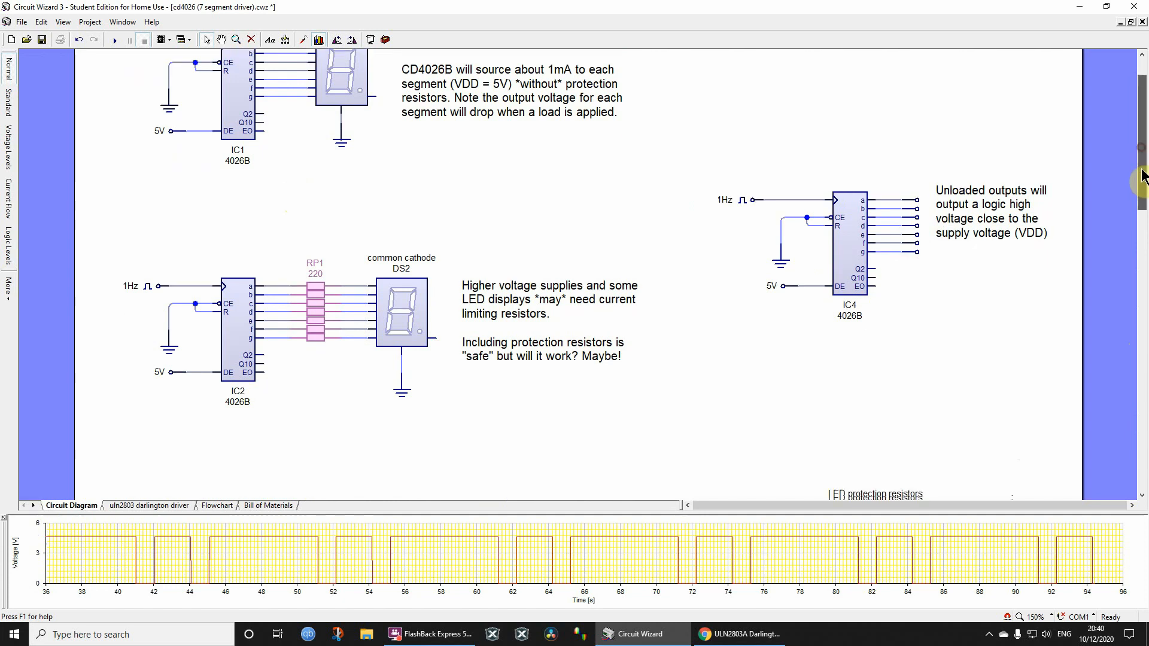
{"action": "scroll", "scroll_direction": "down", "scroll_amount": 3}
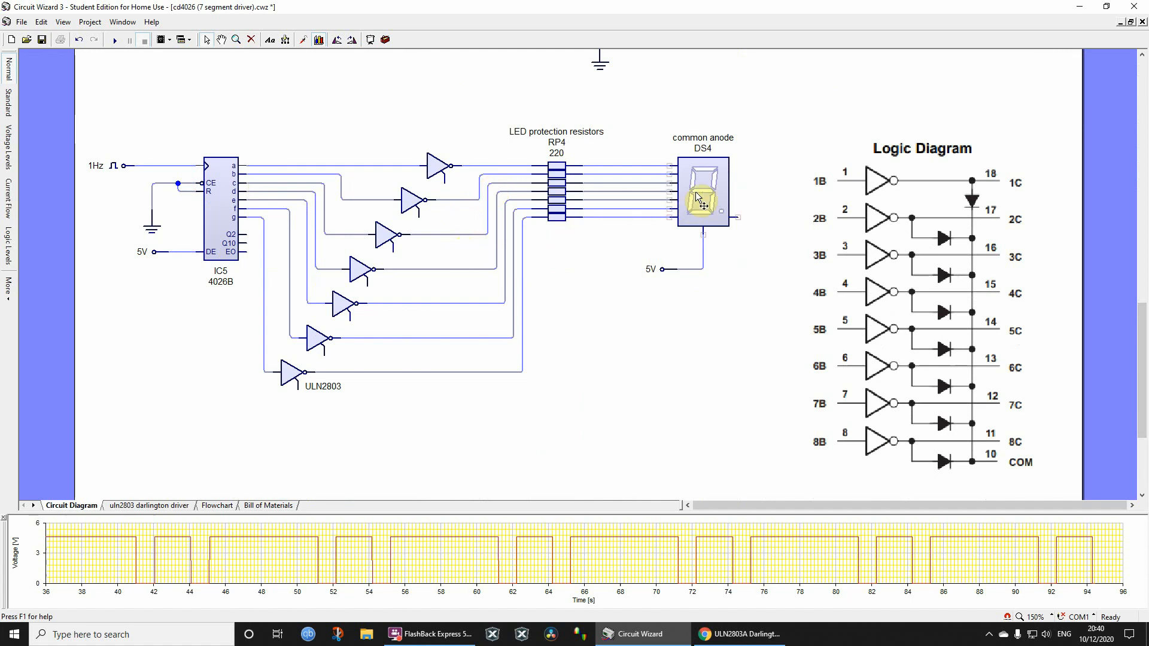
{"action": "left_click", "coordinate": [700, 192]}
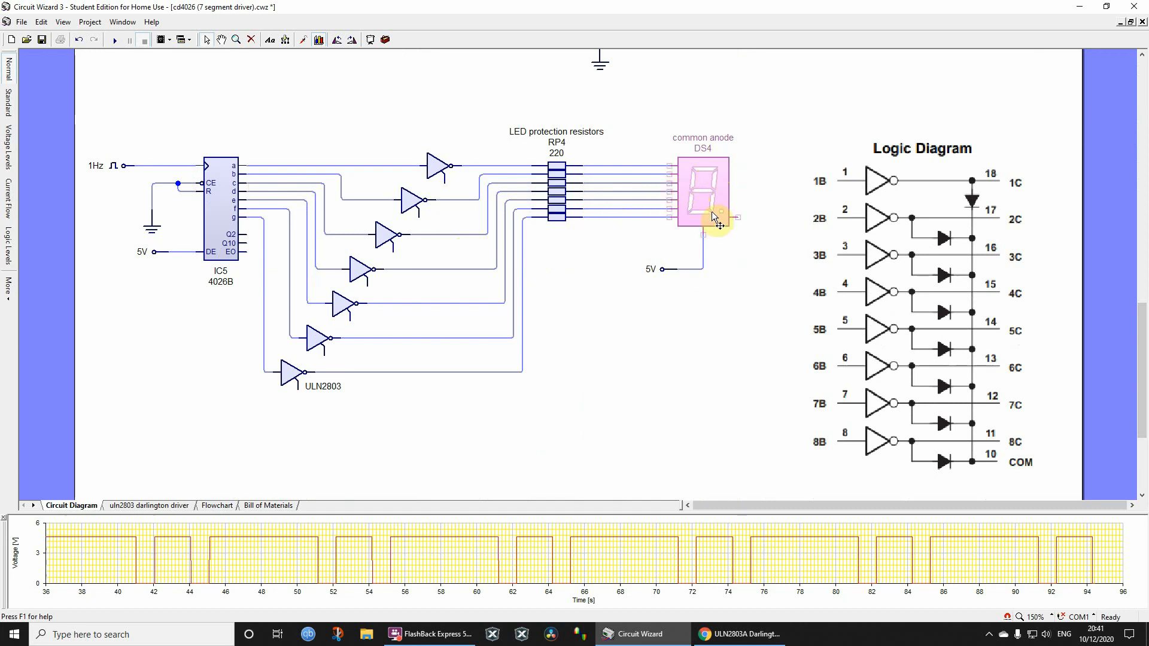
{"action": "mouse_move", "coordinate": [711, 216]}
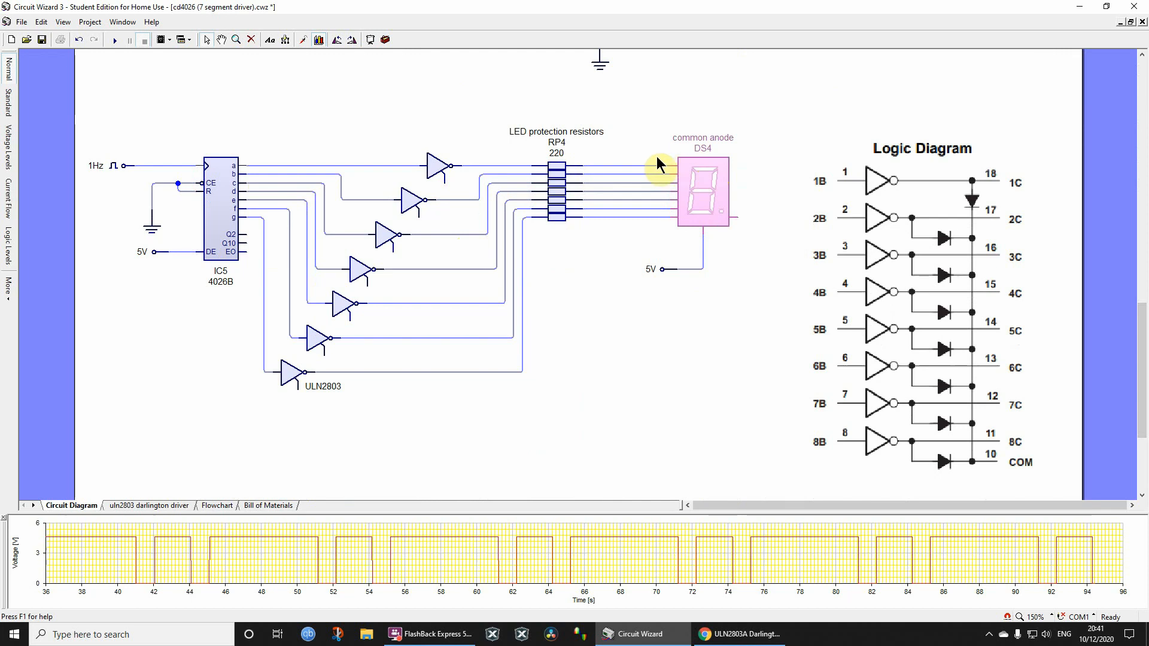
{"action": "mouse_move", "coordinate": [649, 173]}
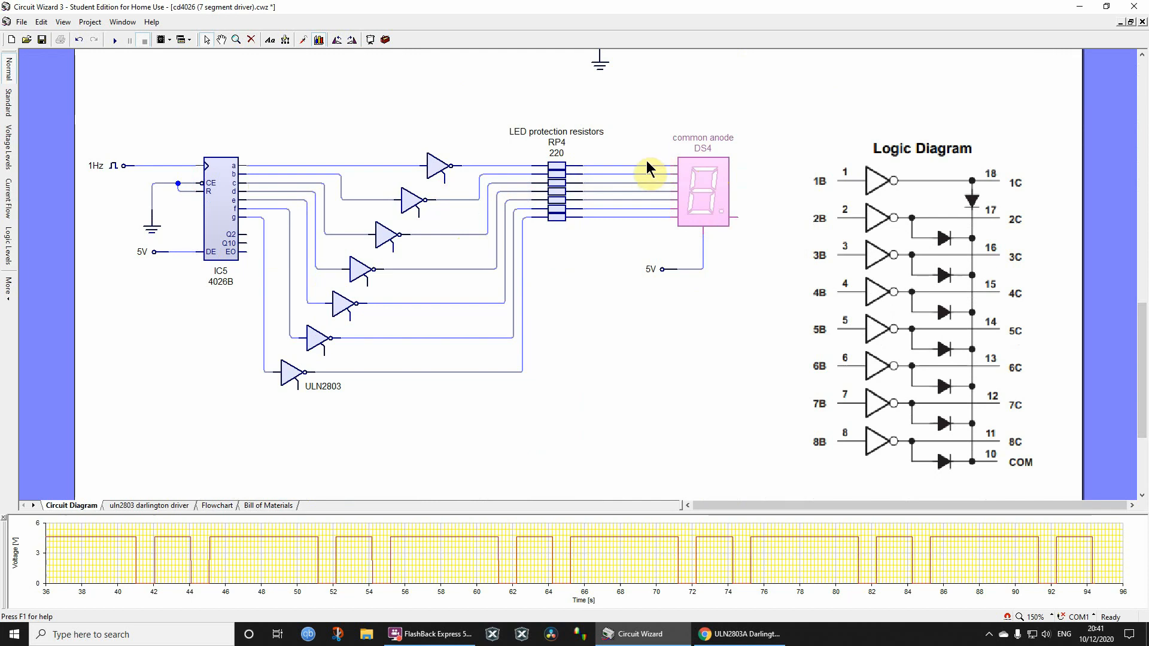